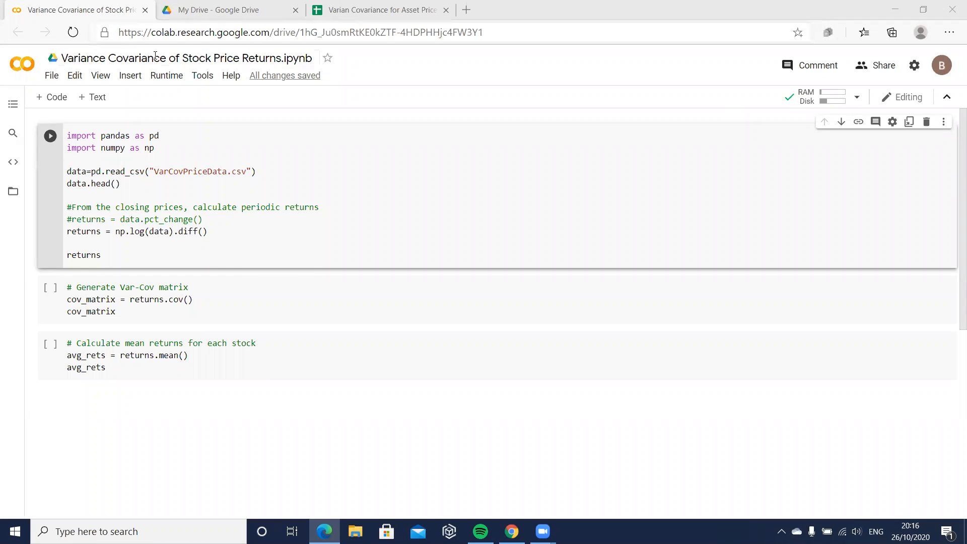
{"action": "mouse_move", "coordinate": [185, 58]}
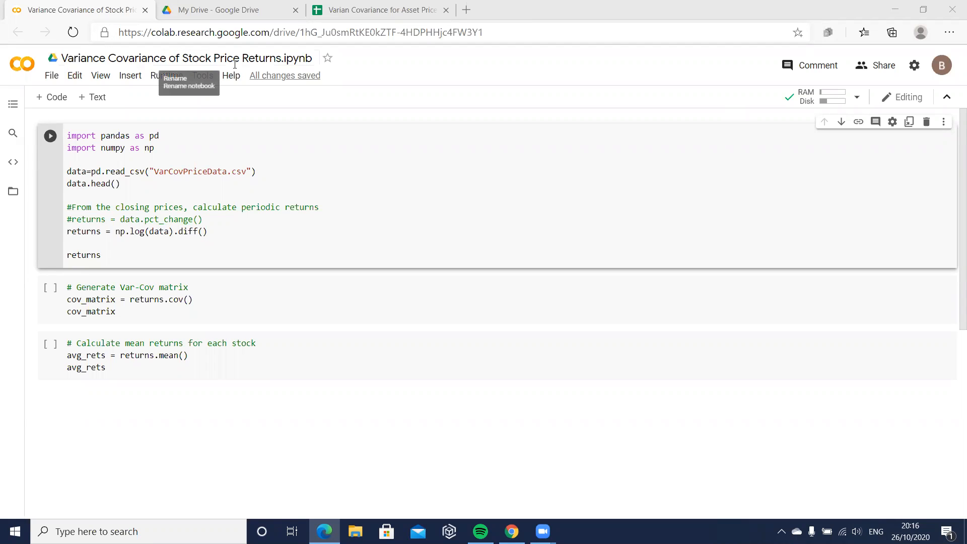
{"action": "mouse_move", "coordinate": [257, 145]}
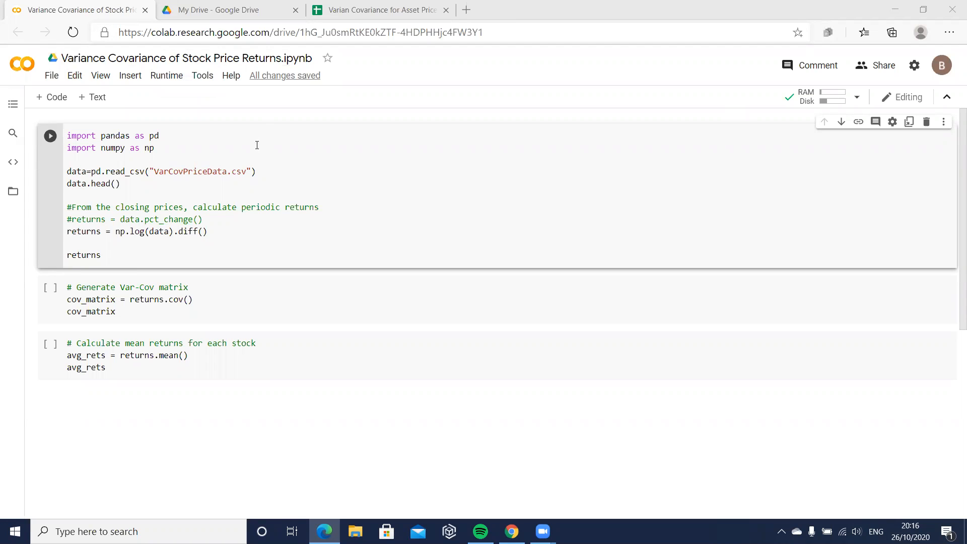
- Switch to the 'Varian Covariance for Asset Price returns' Google Sheets tab
{"action": "left_click", "coordinate": [380, 11]}
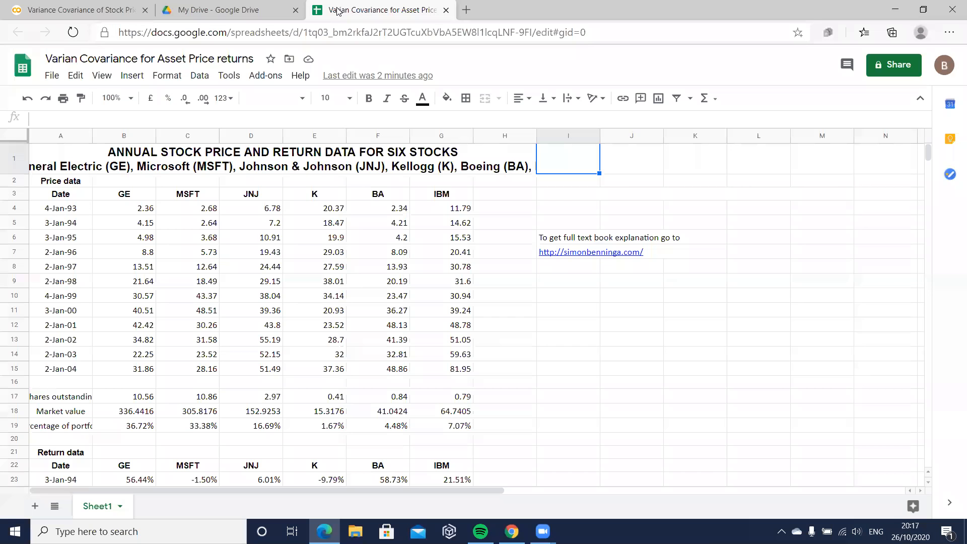
- Select the 'Varian Covariance for Asset Price returns' title to start renaming it
{"action": "left_click", "coordinate": [148, 59]}
{"action": "type", "text": "ce"}
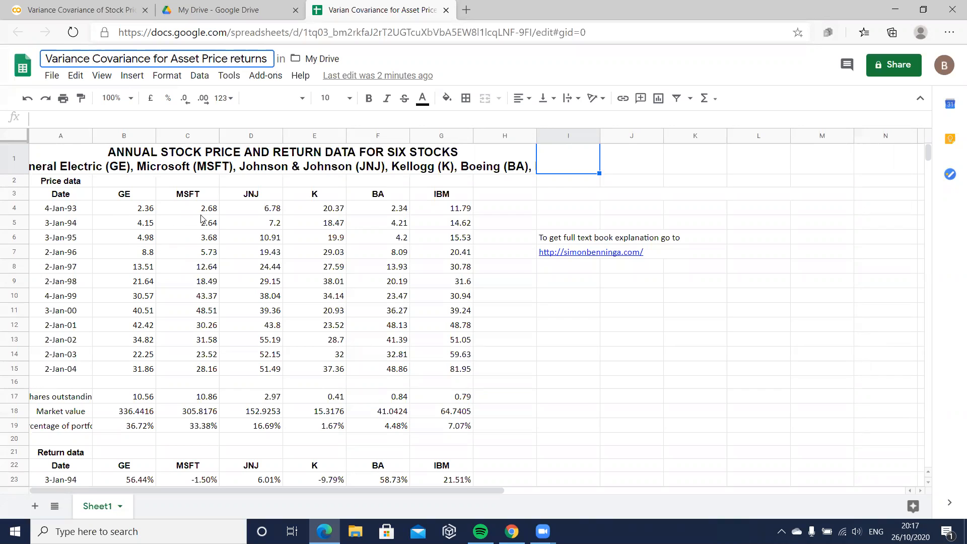
{"action": "mouse_move", "coordinate": [203, 212]}
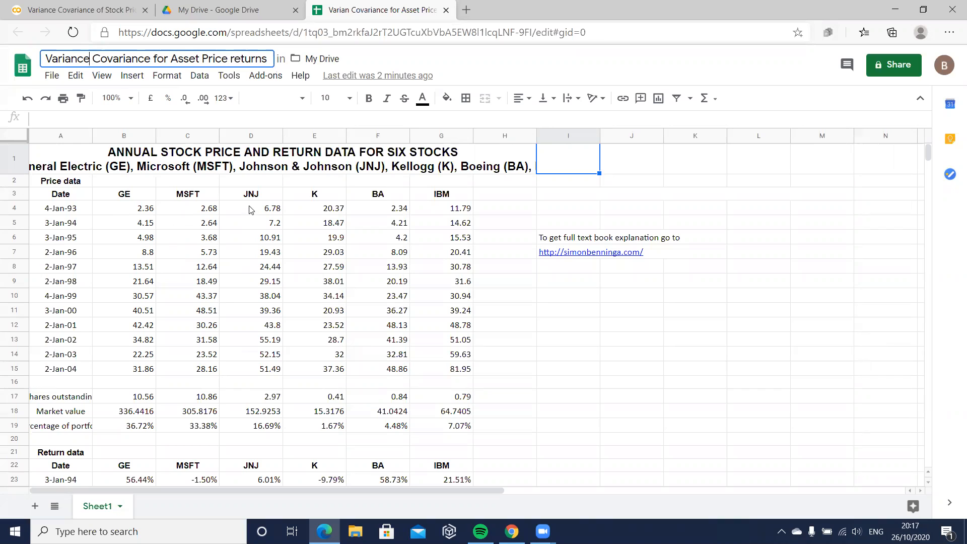
{"action": "mouse_move", "coordinate": [148, 212]}
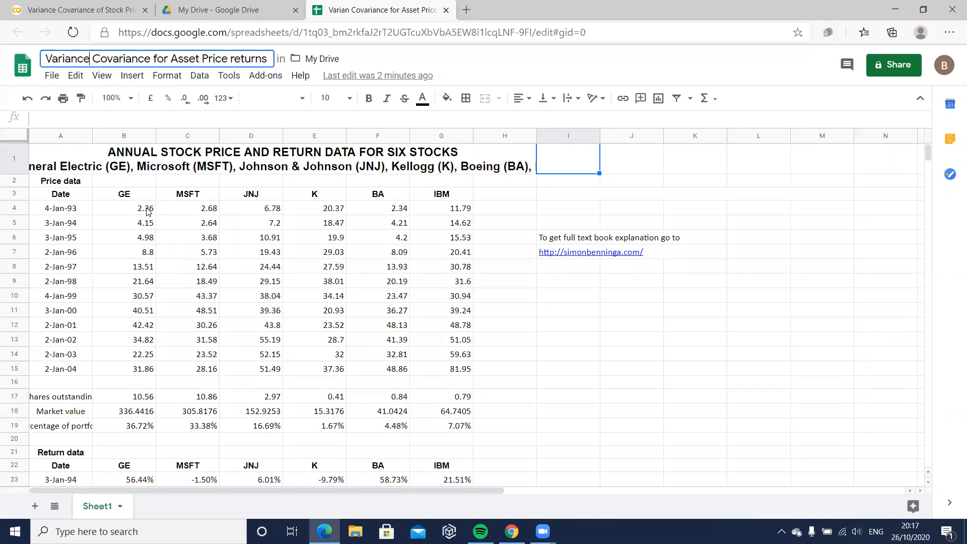
{"action": "mouse_move", "coordinate": [156, 242]}
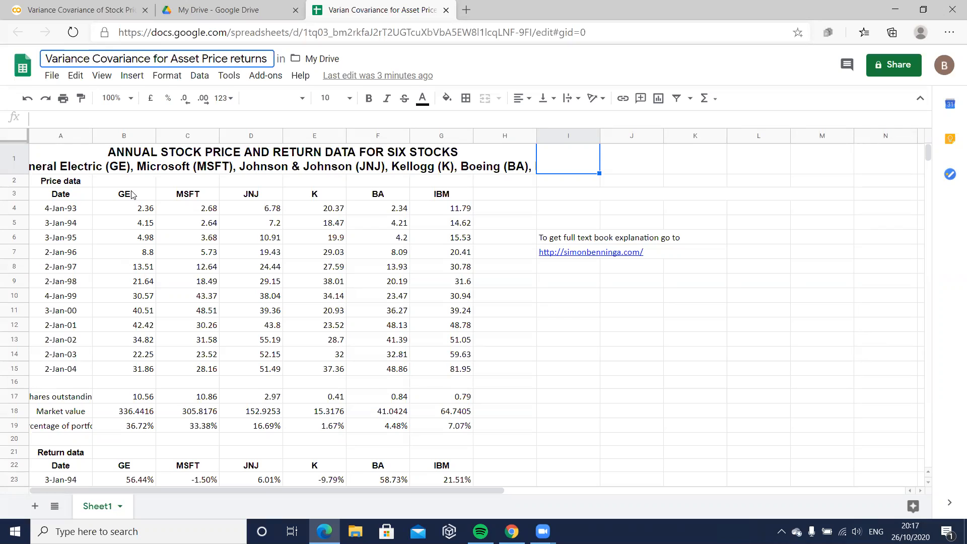
{"action": "mouse_move", "coordinate": [255, 196]}
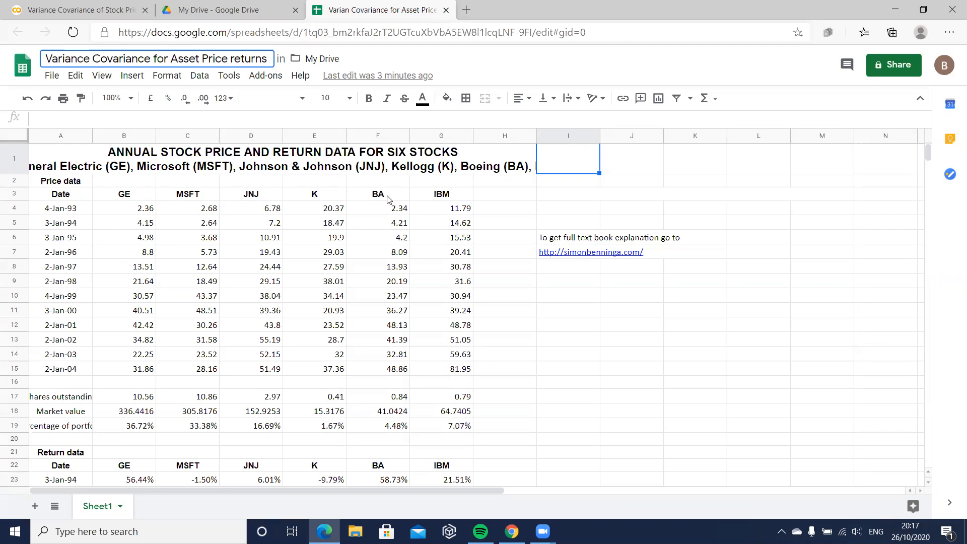
{"action": "mouse_move", "coordinate": [464, 196]}
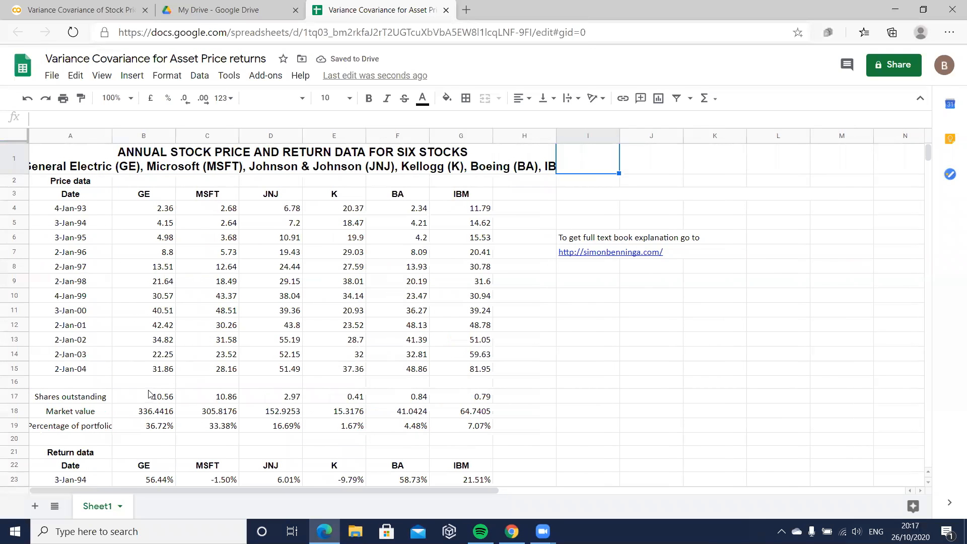
{"action": "scroll", "scroll_direction": "down", "scroll_amount": 3}
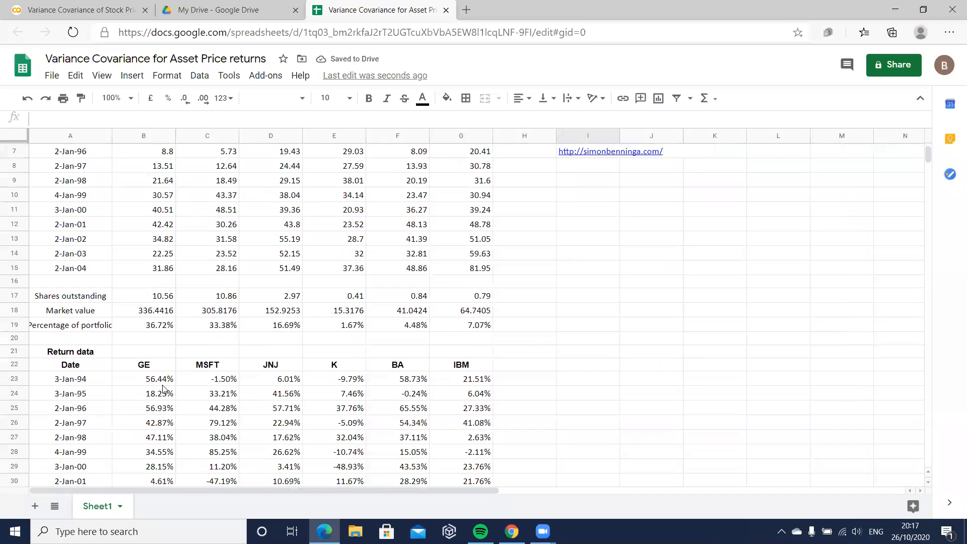
{"action": "left_click", "coordinate": [143, 379]}
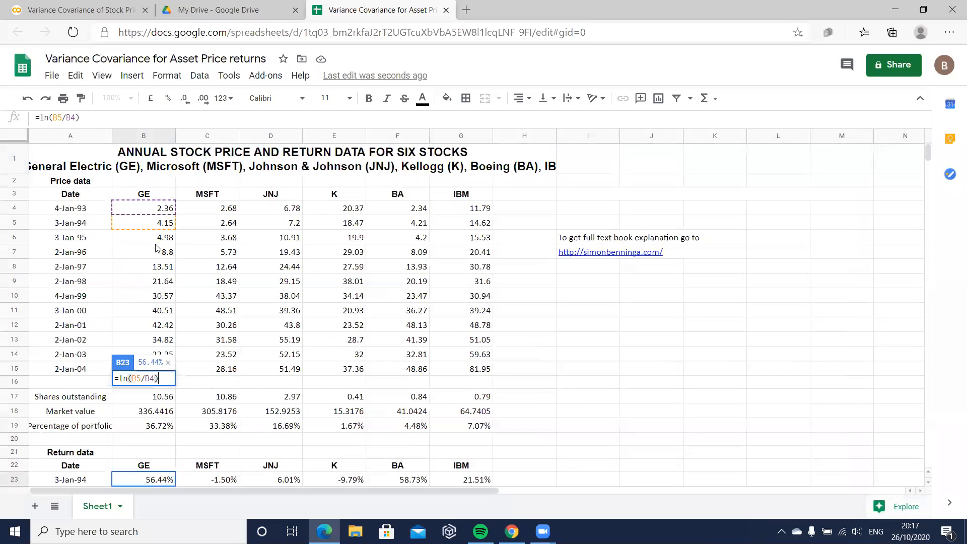
{"action": "mouse_move", "coordinate": [162, 227]}
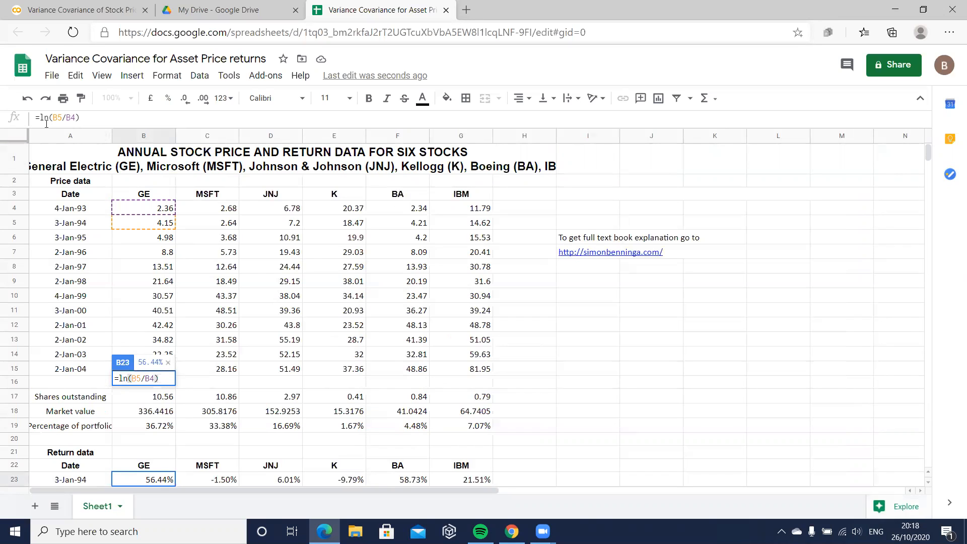
{"action": "scroll", "scroll_direction": "down", "scroll_amount": 3}
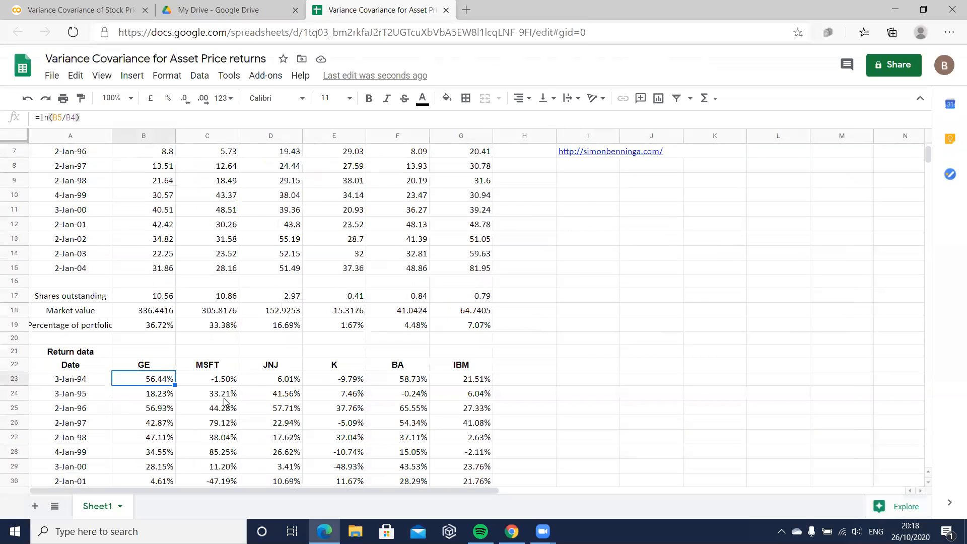
{"action": "scroll", "scroll_direction": "down", "scroll_amount": 3}
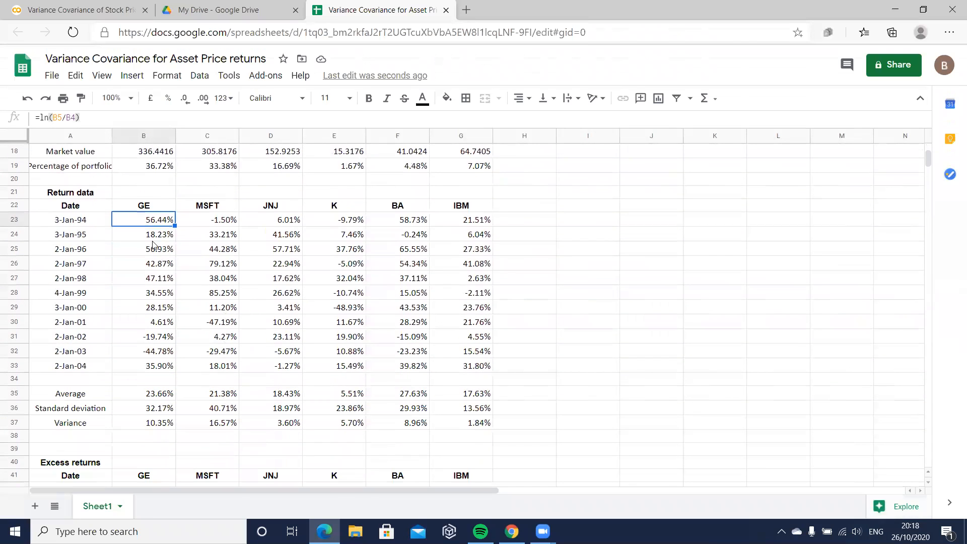
{"action": "scroll", "scroll_direction": "down", "scroll_amount": 3}
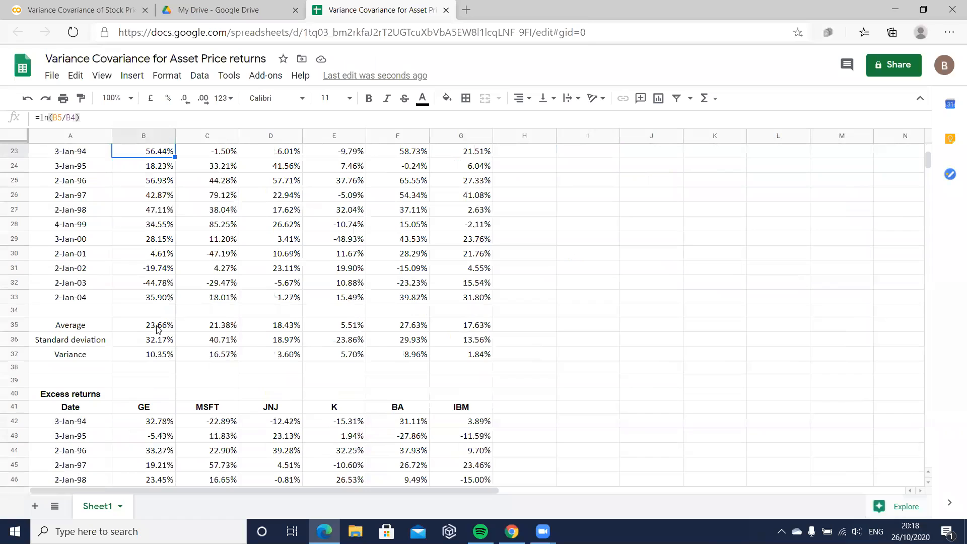
{"action": "left_click", "coordinate": [143, 325]}
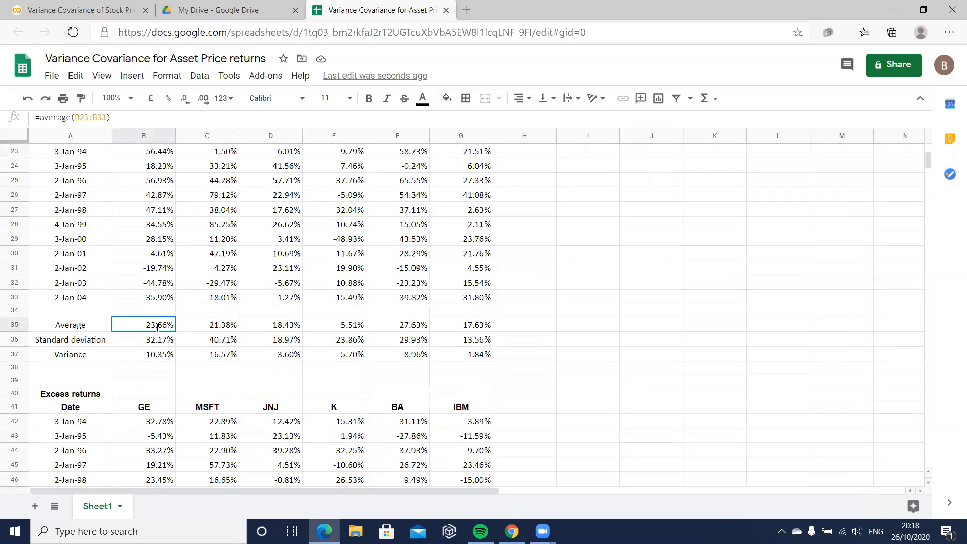
{"action": "double_click", "coordinate": [144, 324]}
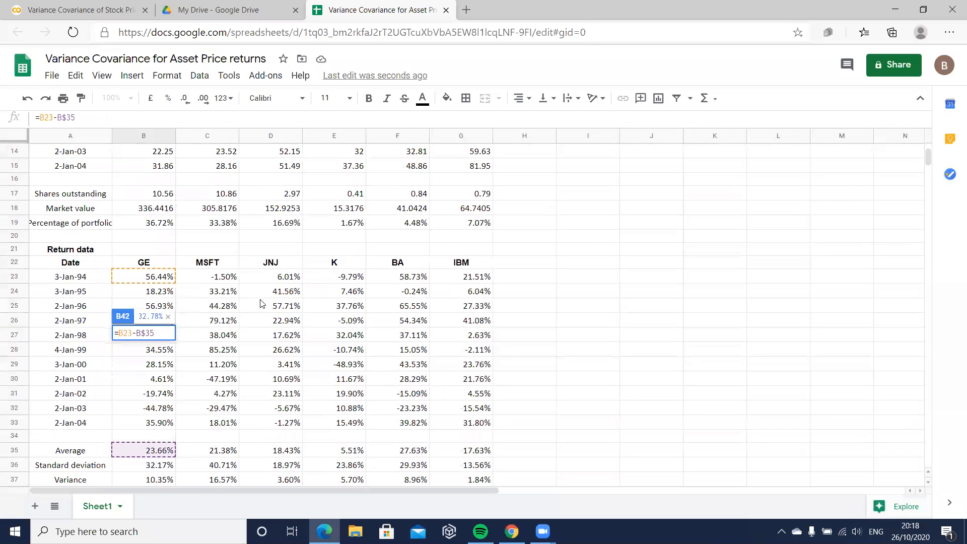
{"action": "mouse_move", "coordinate": [161, 297]}
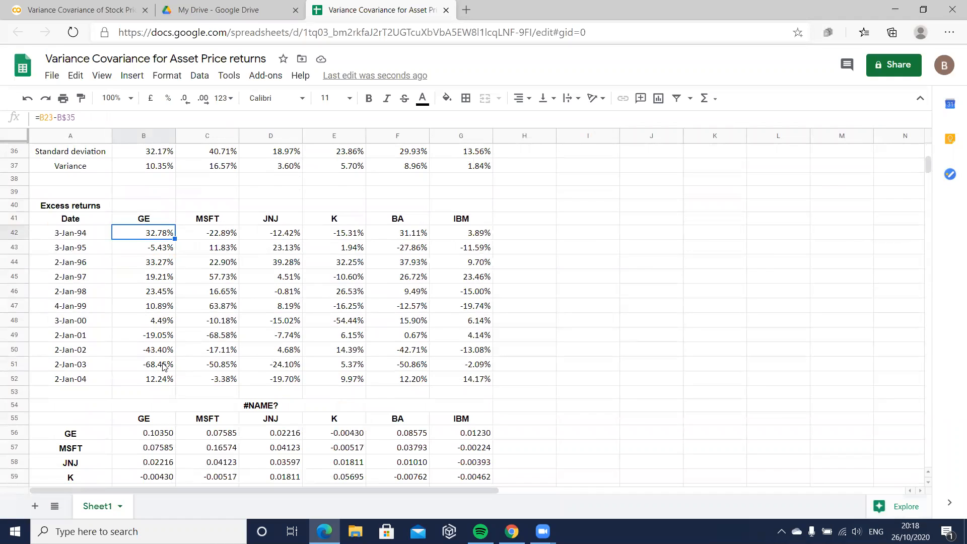
{"action": "mouse_move", "coordinate": [151, 226]}
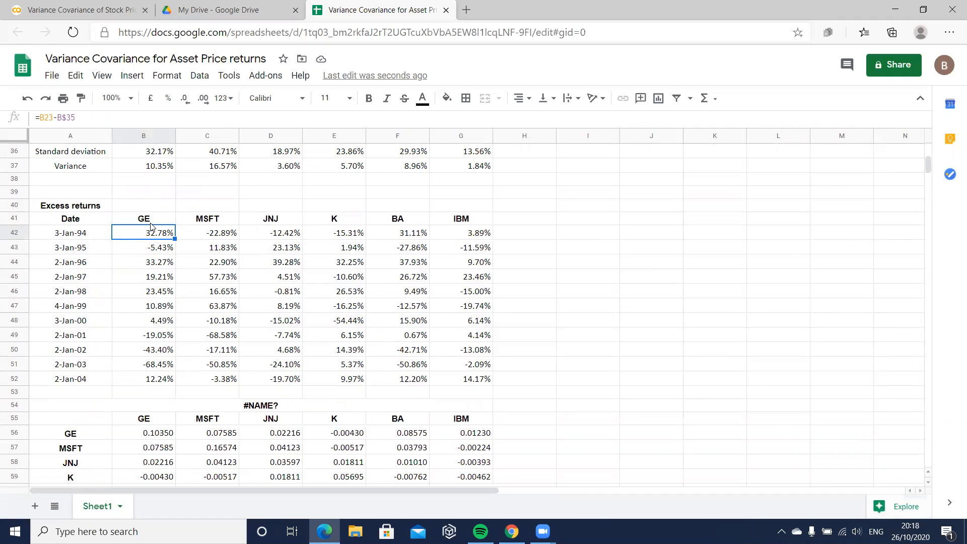
{"action": "left_click", "coordinate": [207, 233]}
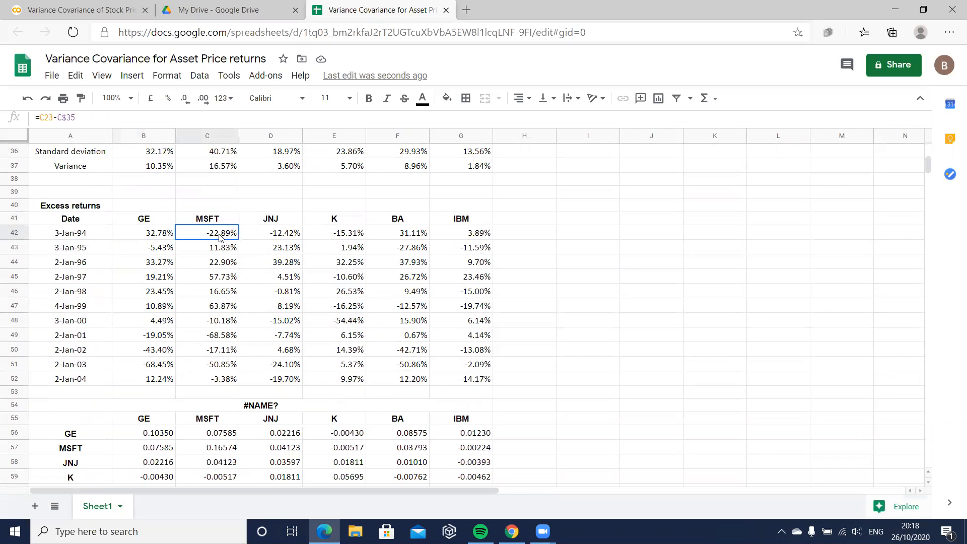
{"action": "double_click", "coordinate": [207, 232]}
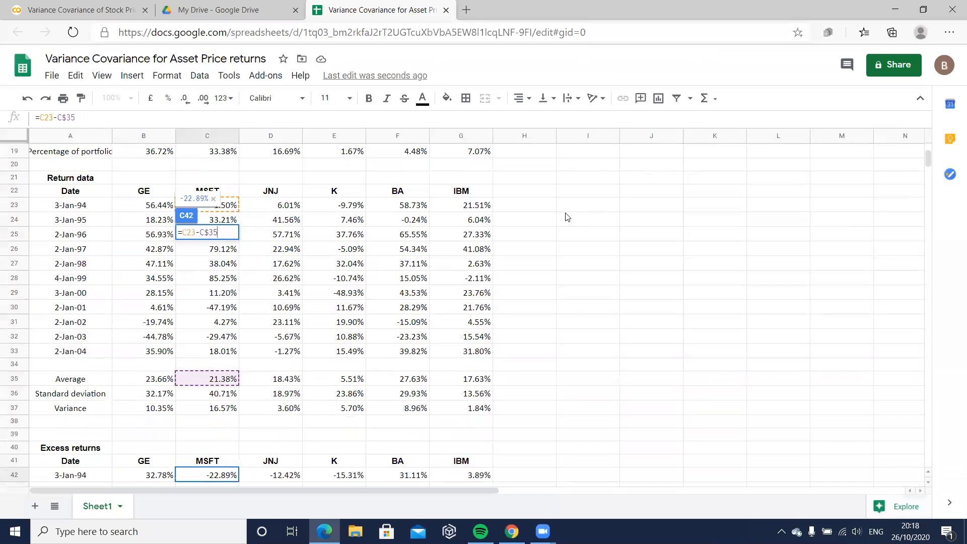
{"action": "scroll", "scroll_direction": "down", "scroll_amount": 3}
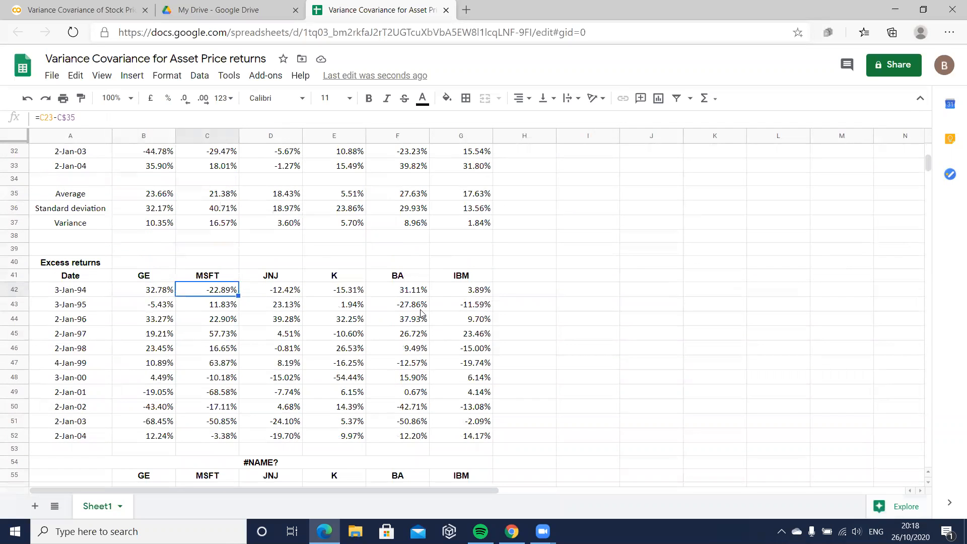
{"action": "scroll", "scroll_direction": "down", "scroll_amount": 3}
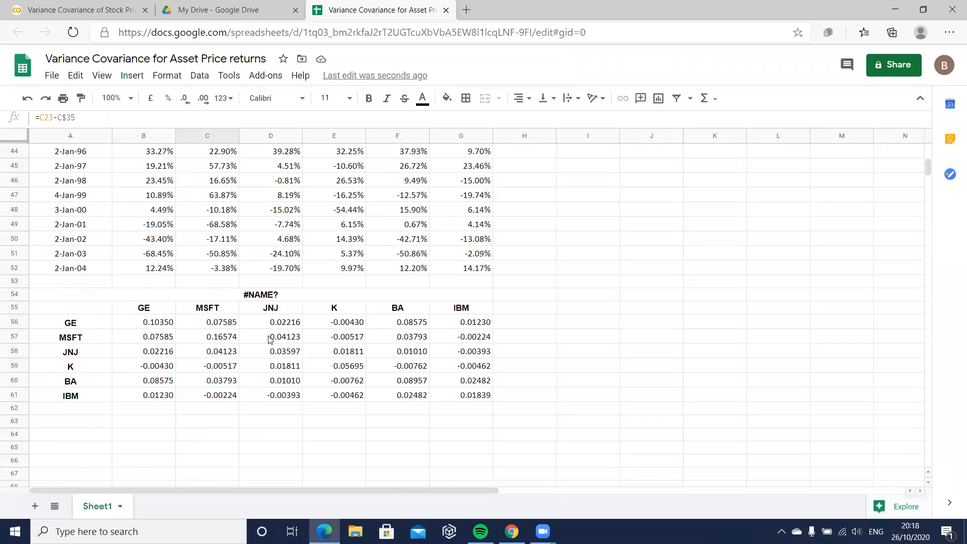
{"action": "left_click", "coordinate": [143, 321]}
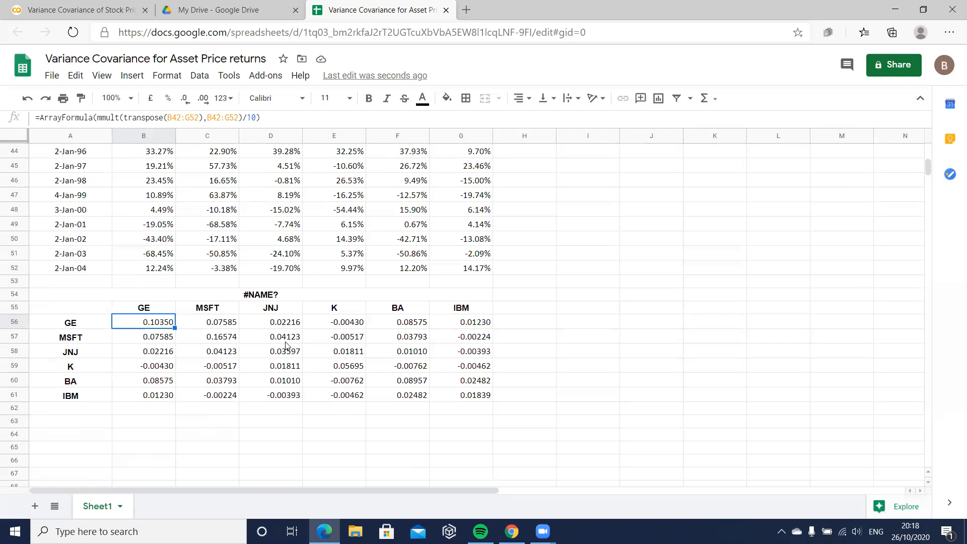
{"action": "mouse_move", "coordinate": [574, 351]}
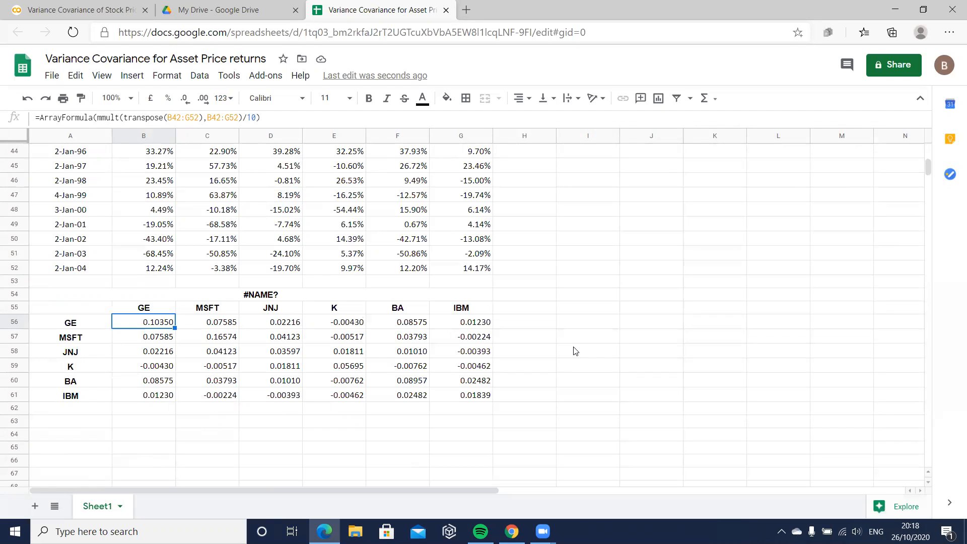
{"action": "mouse_move", "coordinate": [80, 10]}
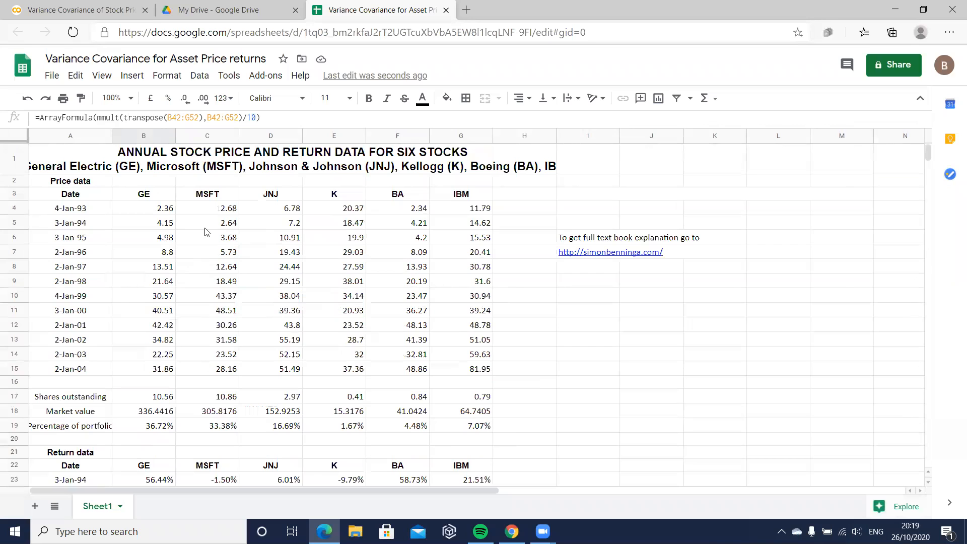
- Return to the Colab notebook and show the Files panel in the sidebar
{"action": "left_click", "coordinate": [74, 9]}
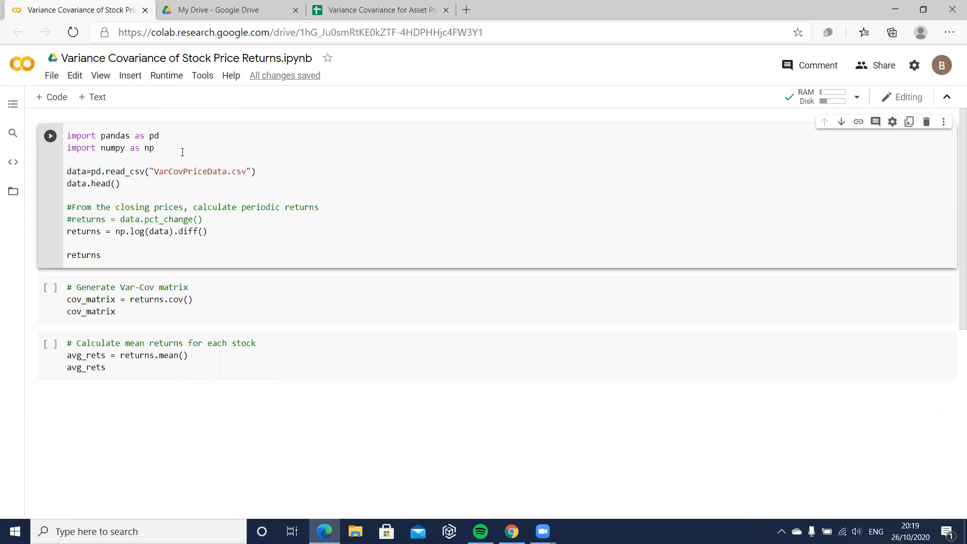
{"action": "left_click", "coordinate": [13, 191]}
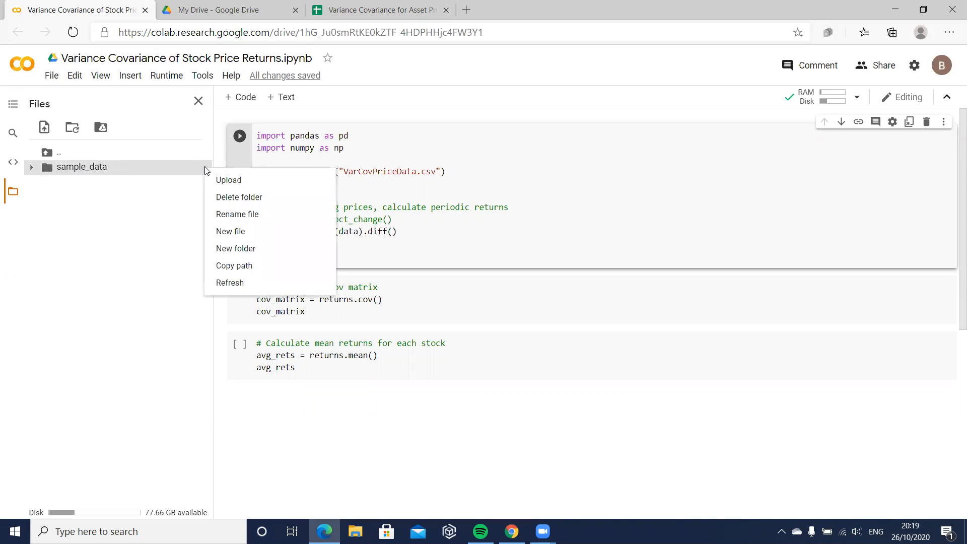
{"action": "mouse_move", "coordinate": [229, 184]}
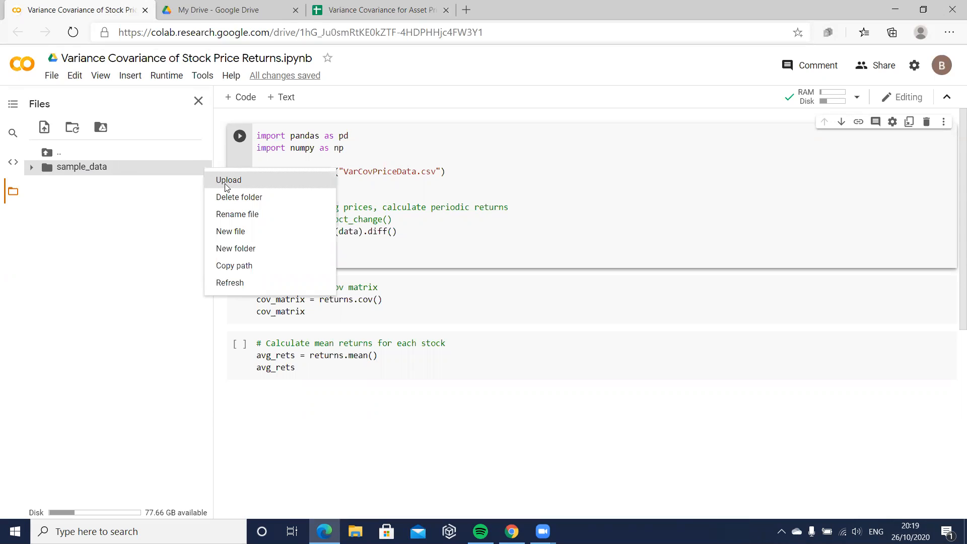
- Upload VarCovPriceData.csv from Downloads and acknowledge the uploaded-files deletion reminder
{"action": "left_click", "coordinate": [228, 180]}
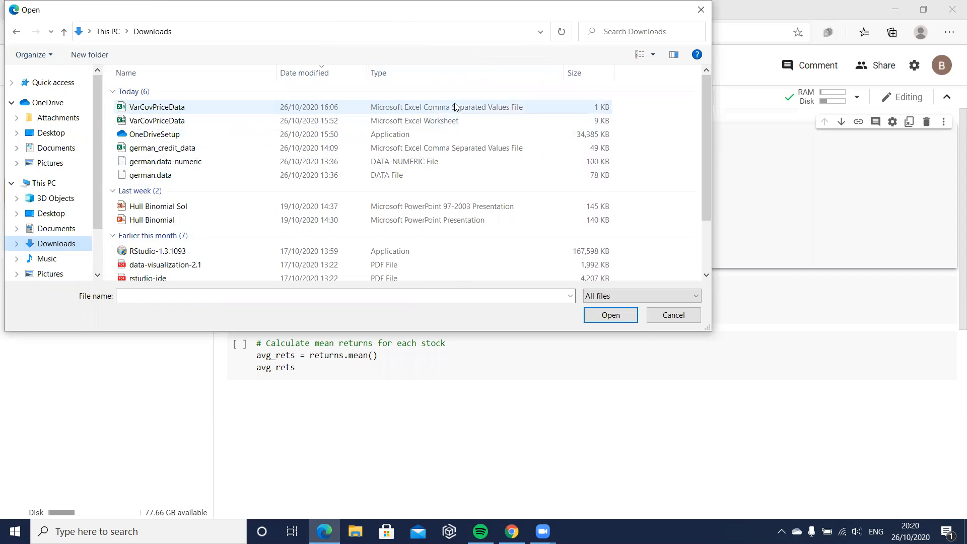
{"action": "left_click", "coordinate": [156, 120]}
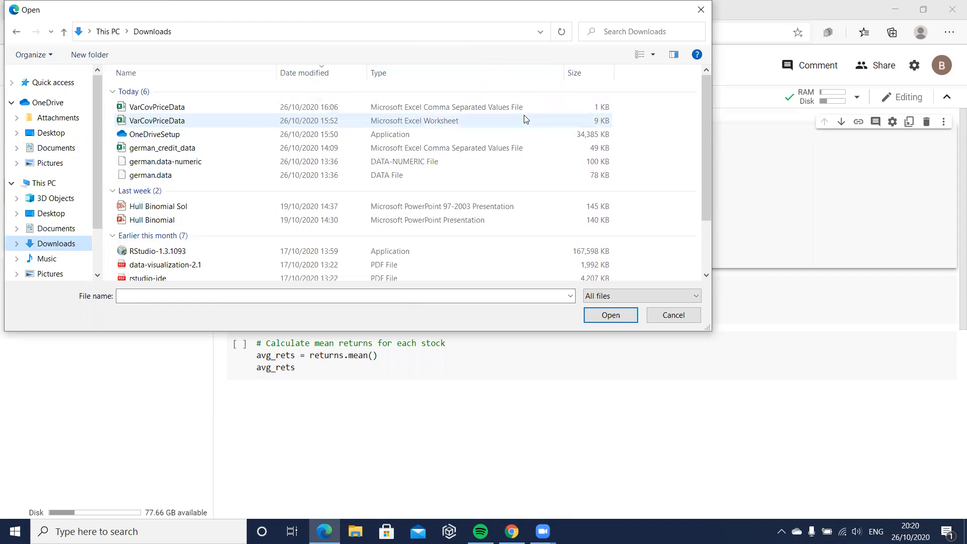
{"action": "left_click", "coordinate": [157, 107]}
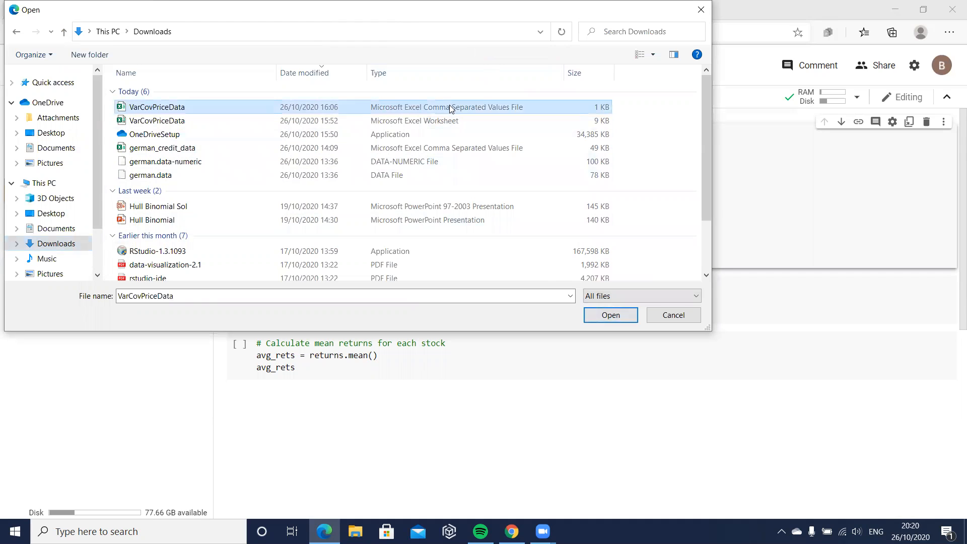
{"action": "left_click", "coordinate": [609, 315]}
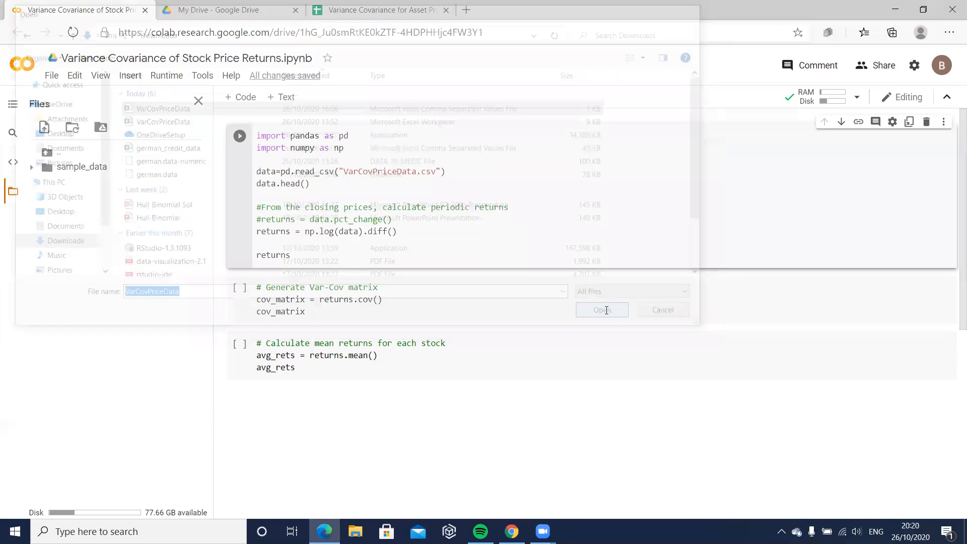
{"action": "left_click", "coordinate": [601, 309]}
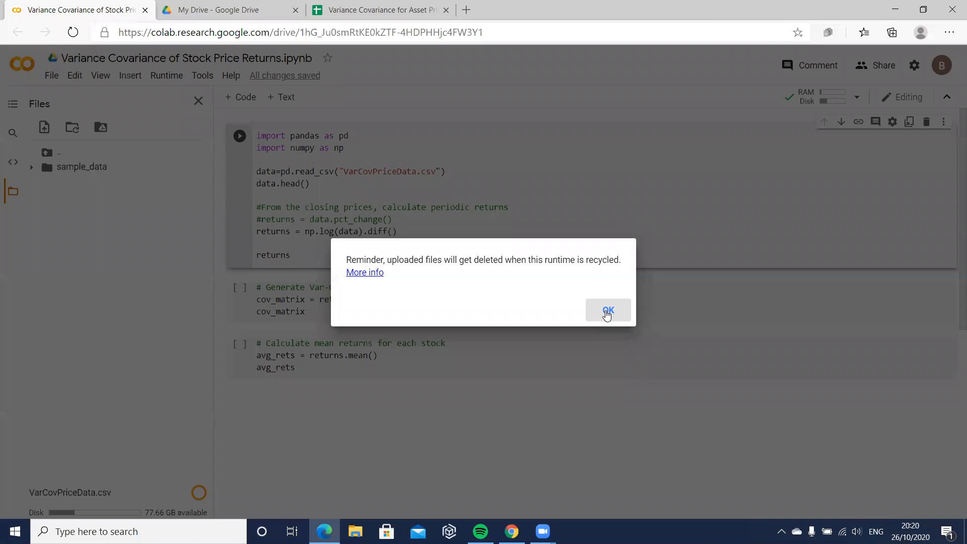
{"action": "left_click", "coordinate": [607, 310]}
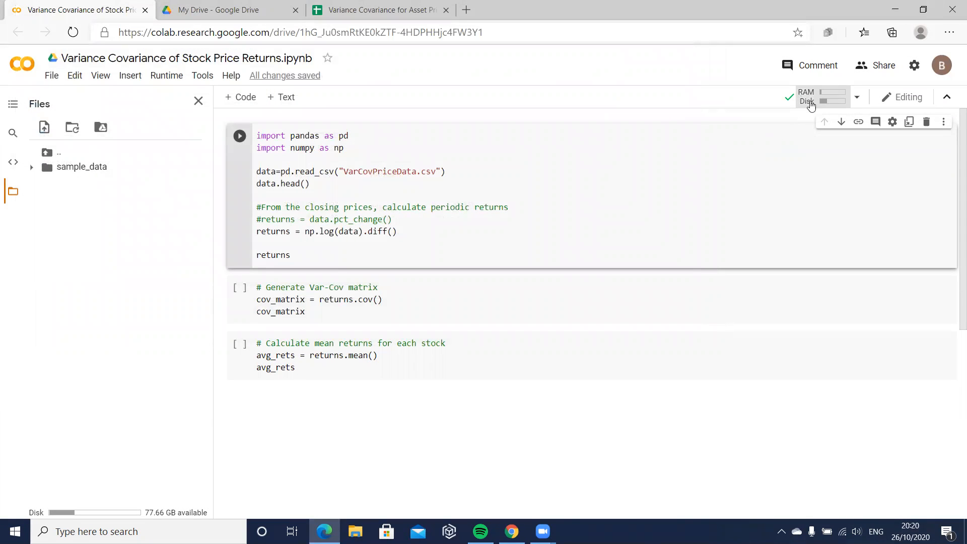
{"action": "mouse_move", "coordinate": [822, 96]}
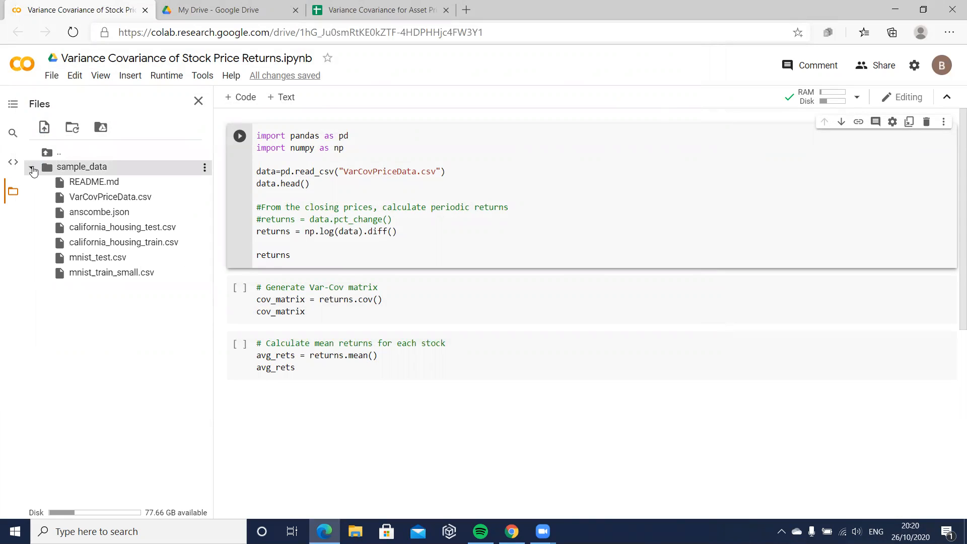
{"action": "mouse_move", "coordinate": [110, 197]}
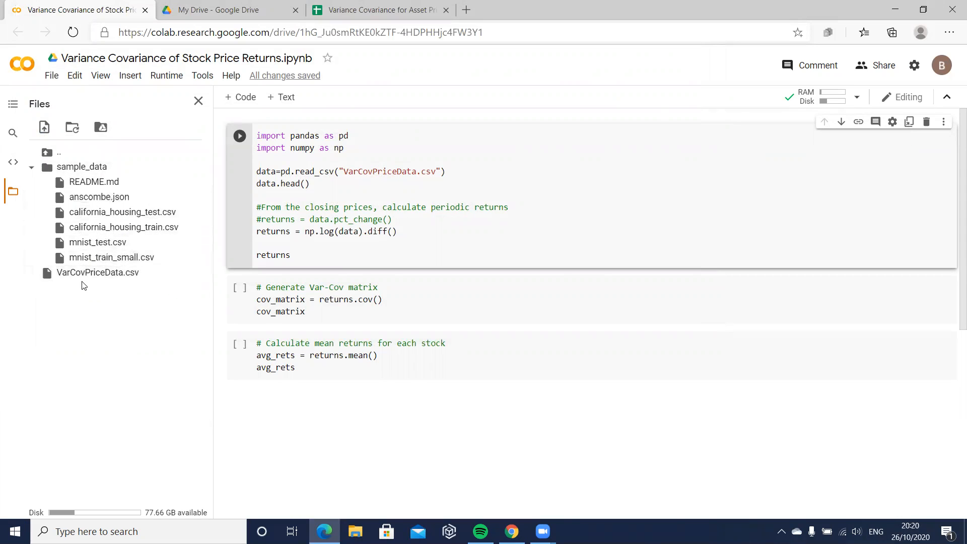
{"action": "mouse_move", "coordinate": [303, 176]}
{"action": "type", "text": "#"}
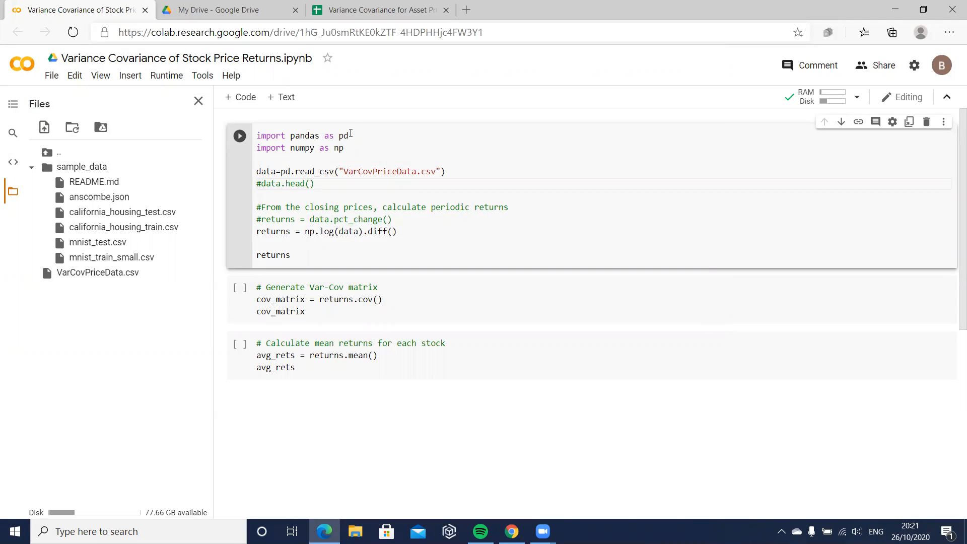
- Switch back to the stock returns spreadsheet in Google Sheets
{"action": "left_click", "coordinate": [378, 10]}
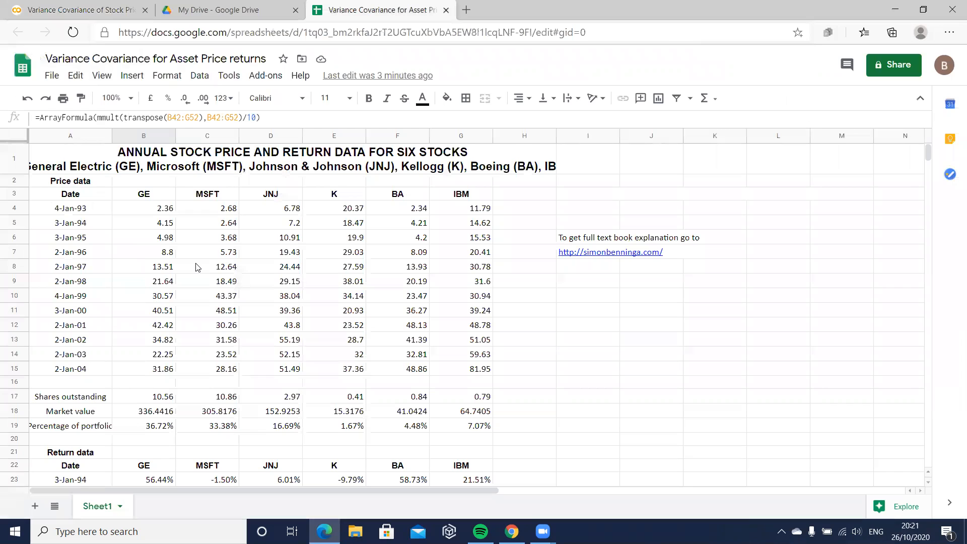
- Inspect the GE return formula =ln(B5/B4) in B23, then return to Colab
{"action": "scroll", "scroll_direction": "down", "scroll_amount": 3}
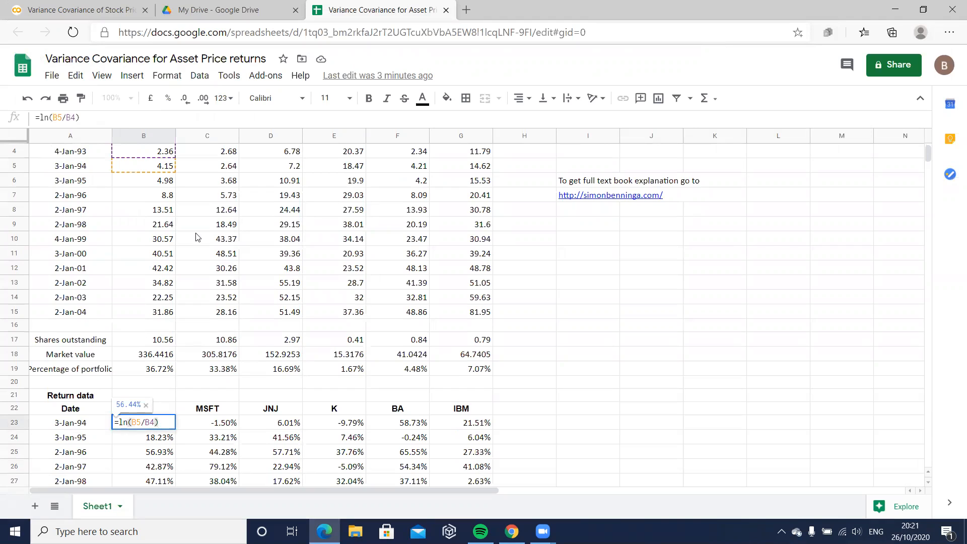
{"action": "key", "text": "enter"}
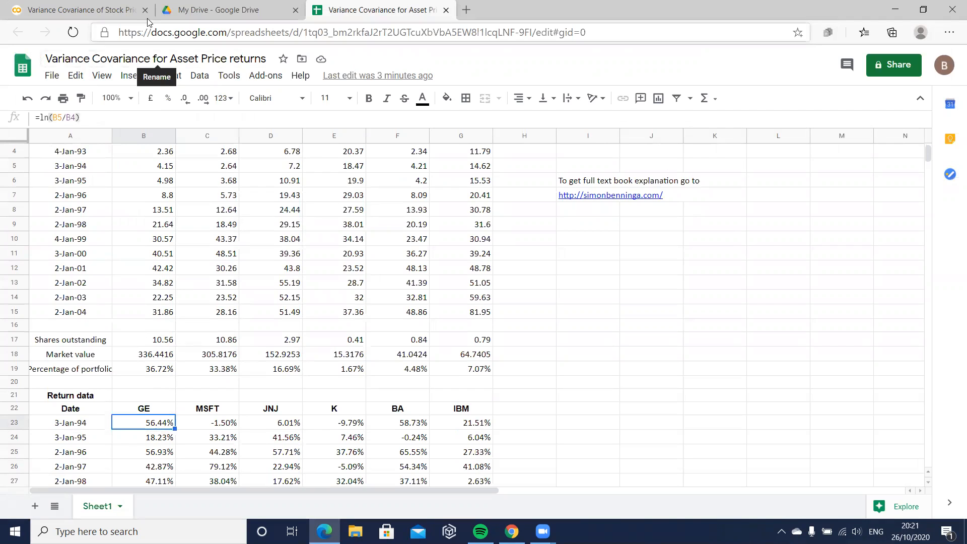
{"action": "left_click", "coordinate": [74, 10]}
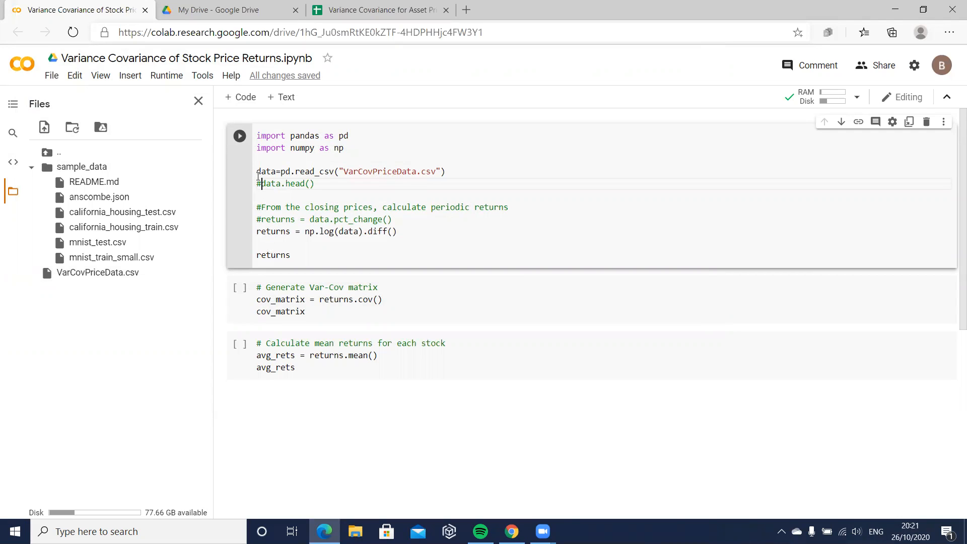
- Run the first cell and scroll through the GE, MSFT, JNJ, K, BA, IBM returns table
{"action": "left_click", "coordinate": [239, 136]}
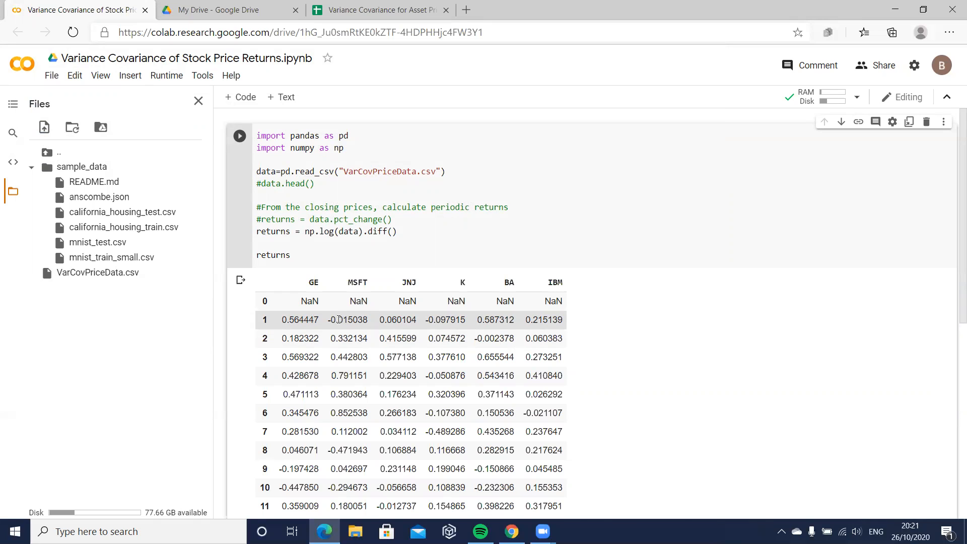
{"action": "scroll", "scroll_direction": "down", "scroll_amount": 3}
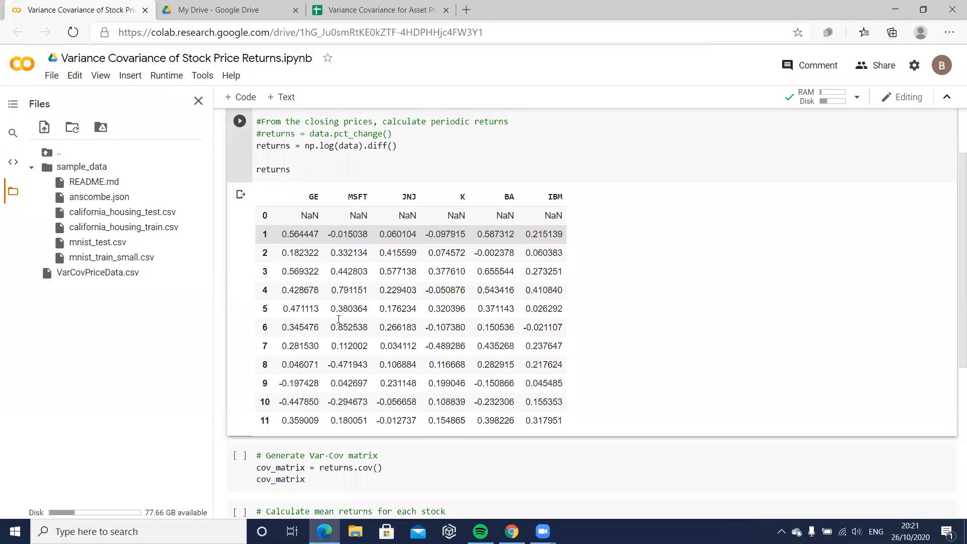
{"action": "scroll", "scroll_direction": "down", "scroll_amount": 3}
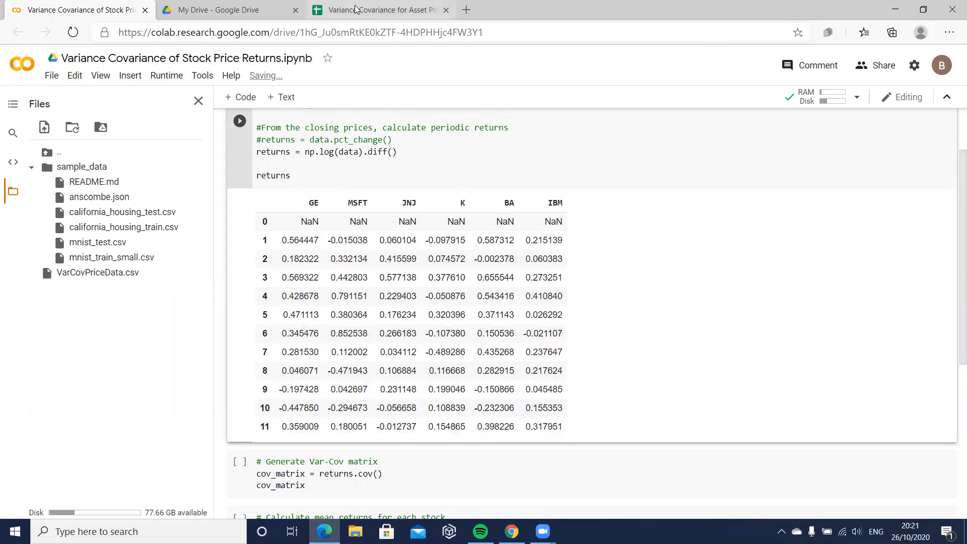
- Check IBM's 2-Jan-04 return in G33 (=ln(G15/G14), 31.795%), then return to Colab
{"action": "left_click", "coordinate": [379, 9]}
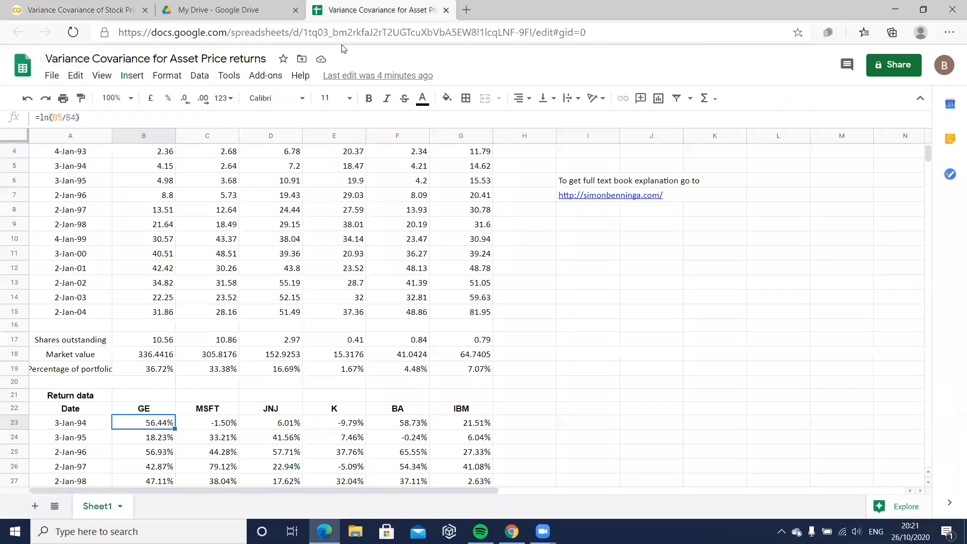
{"action": "scroll", "scroll_direction": "down", "scroll_amount": 3}
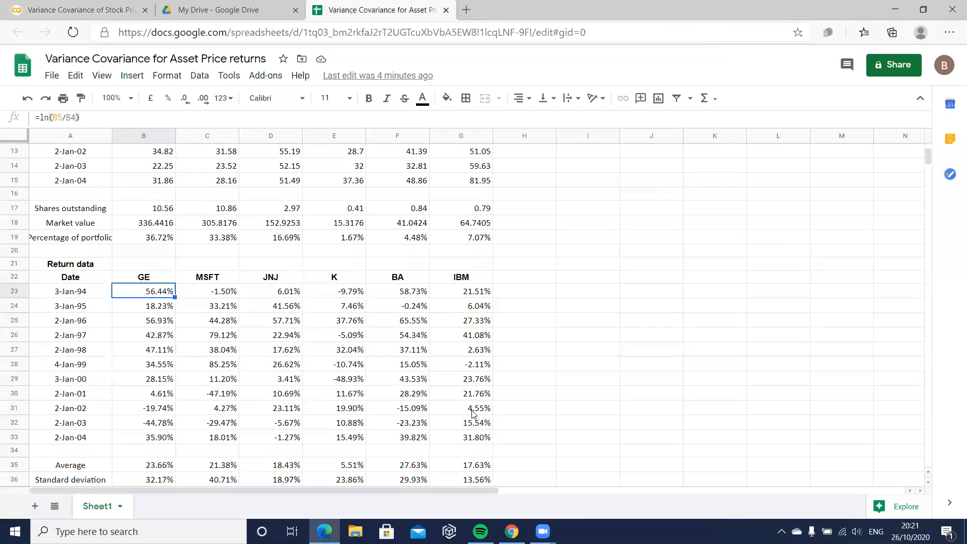
{"action": "left_click", "coordinate": [461, 437]}
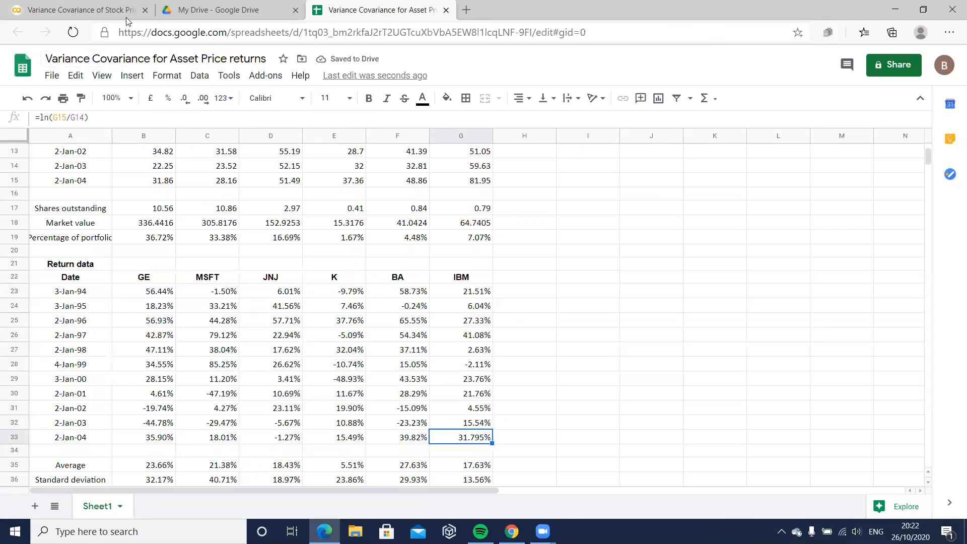
{"action": "left_click", "coordinate": [74, 10]}
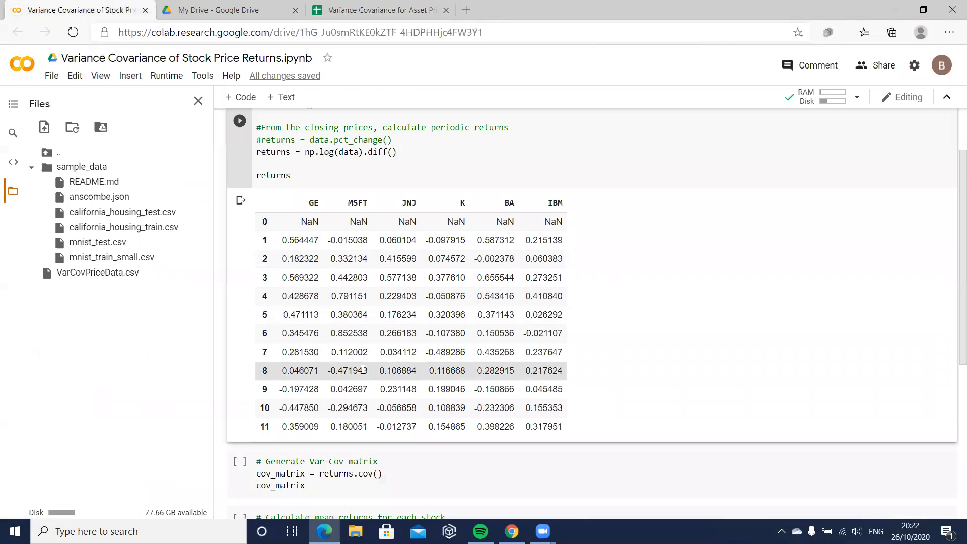
{"action": "scroll", "scroll_direction": "down", "scroll_amount": 3}
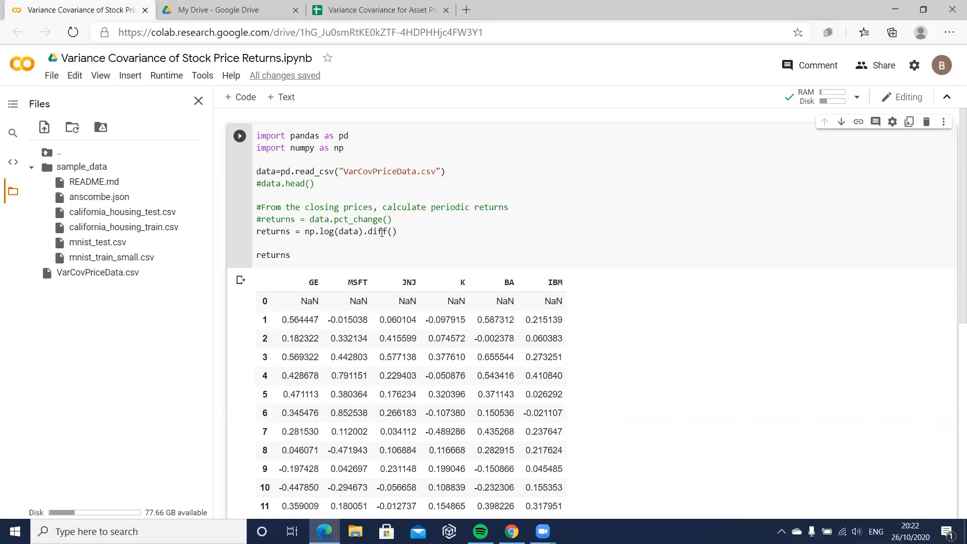
{"action": "mouse_move", "coordinate": [298, 216]}
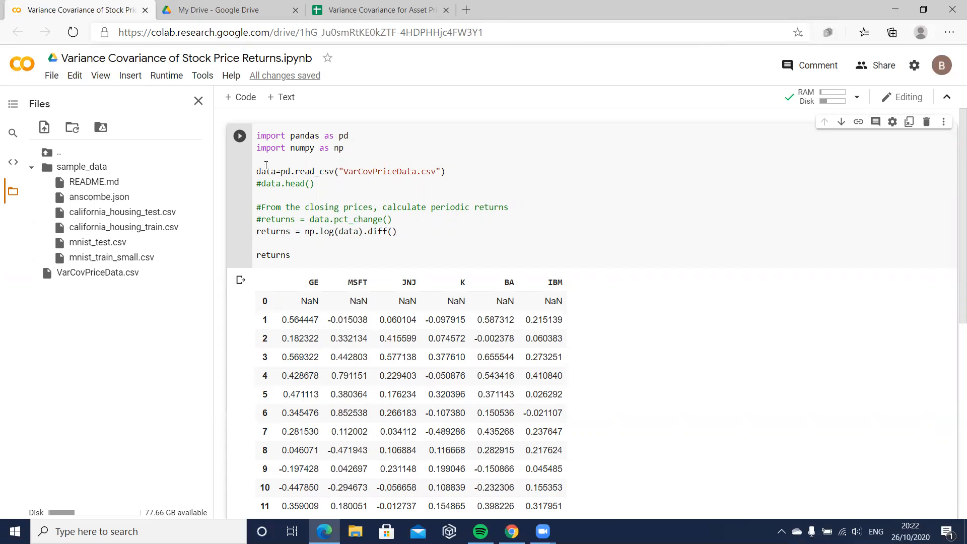
{"action": "scroll", "scroll_direction": "down", "scroll_amount": 3}
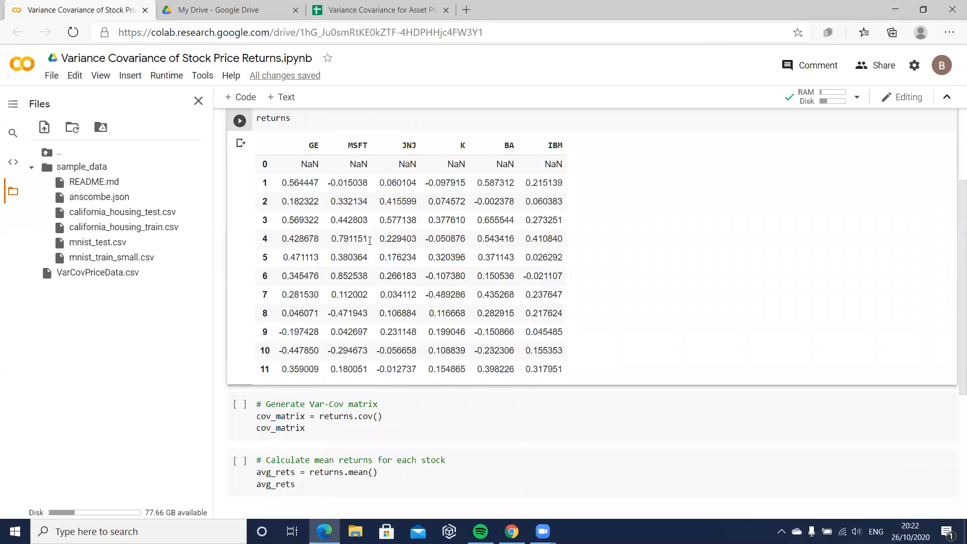
{"action": "scroll", "scroll_direction": "down", "scroll_amount": 3}
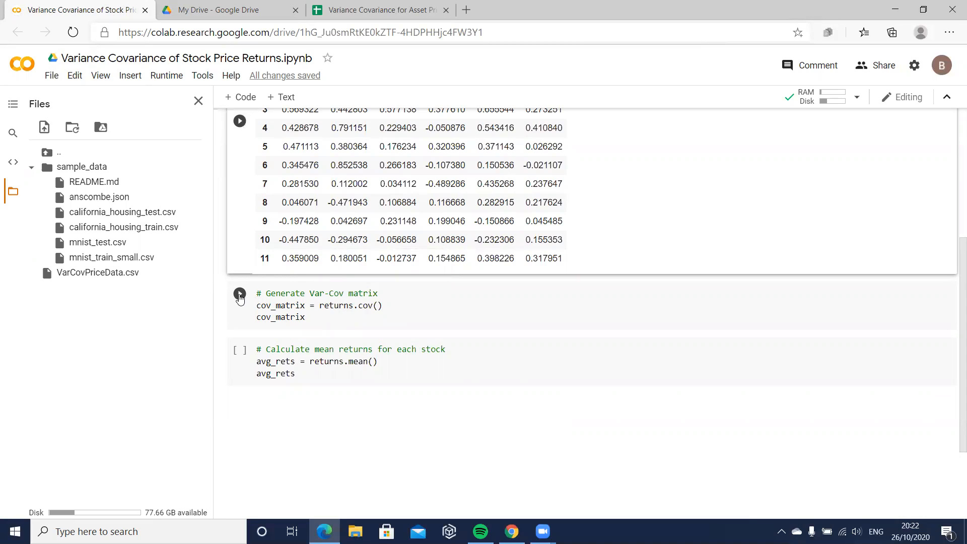
{"action": "mouse_move", "coordinate": [239, 293]}
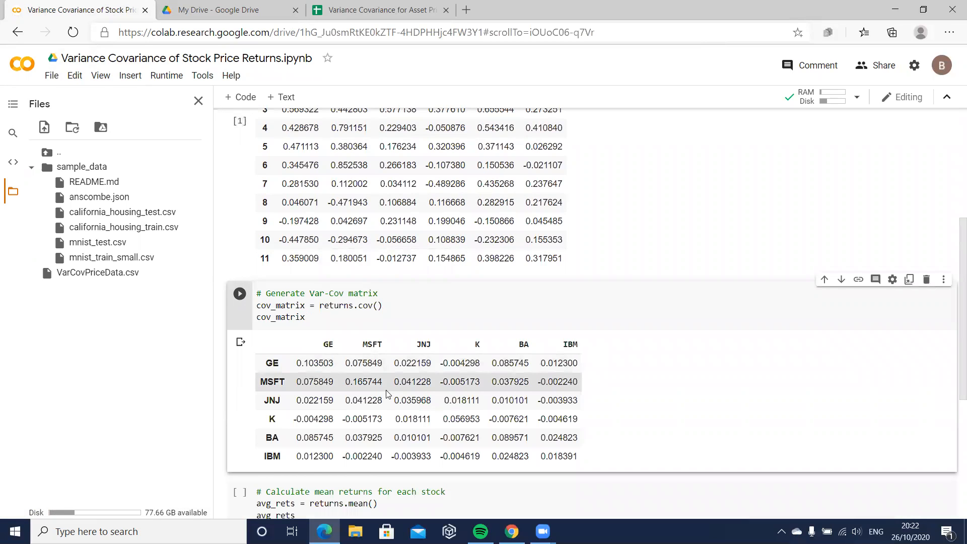
- Copy the 6×6 cov_matrix output and switch to the asset price returns spreadsheet
{"action": "scroll", "scroll_direction": "down", "scroll_amount": 3}
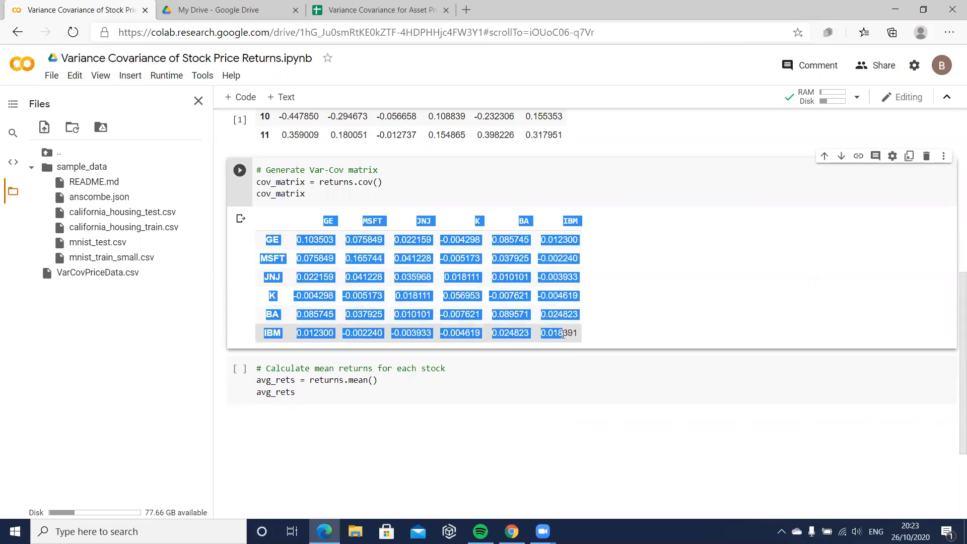
{"action": "right_click", "coordinate": [561, 336]}
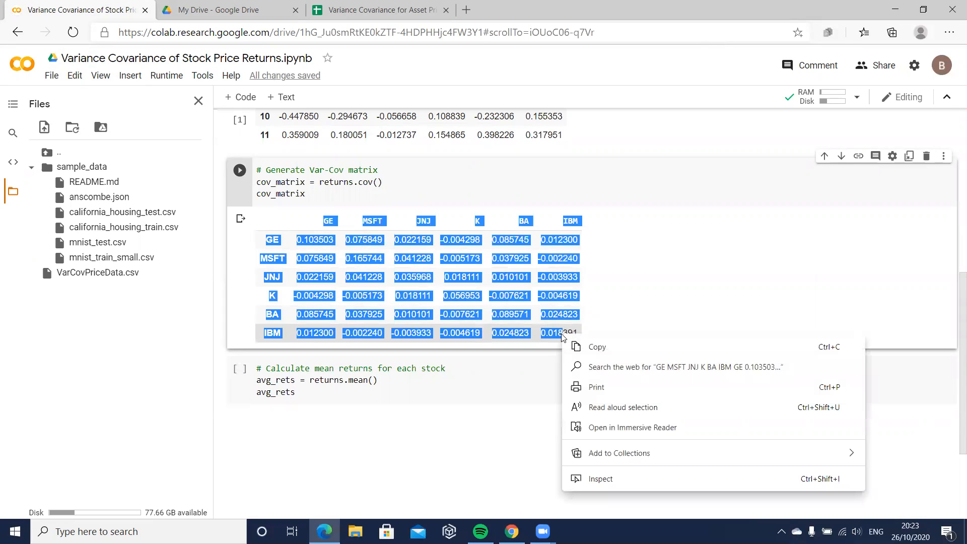
{"action": "left_click", "coordinate": [481, 145]}
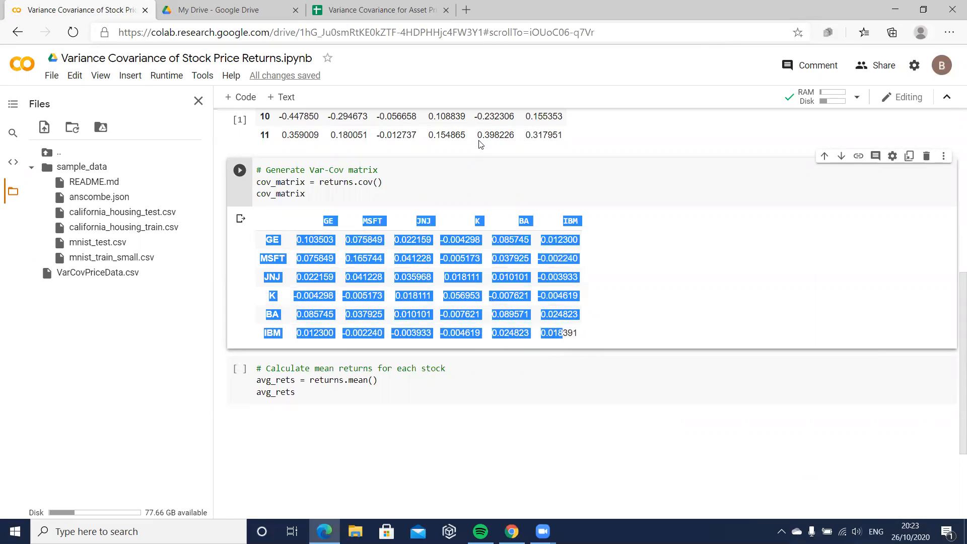
{"action": "left_click", "coordinate": [379, 10]}
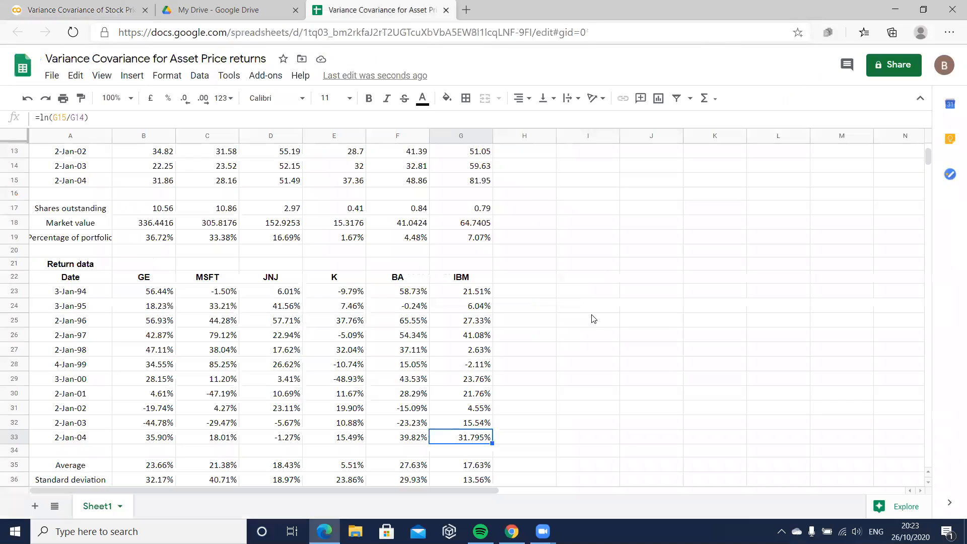
- Attempt pasting the covariance matrix at B64; dismiss the extension prompt and merged-cells error
{"action": "scroll", "scroll_direction": "down", "scroll_amount": 3}
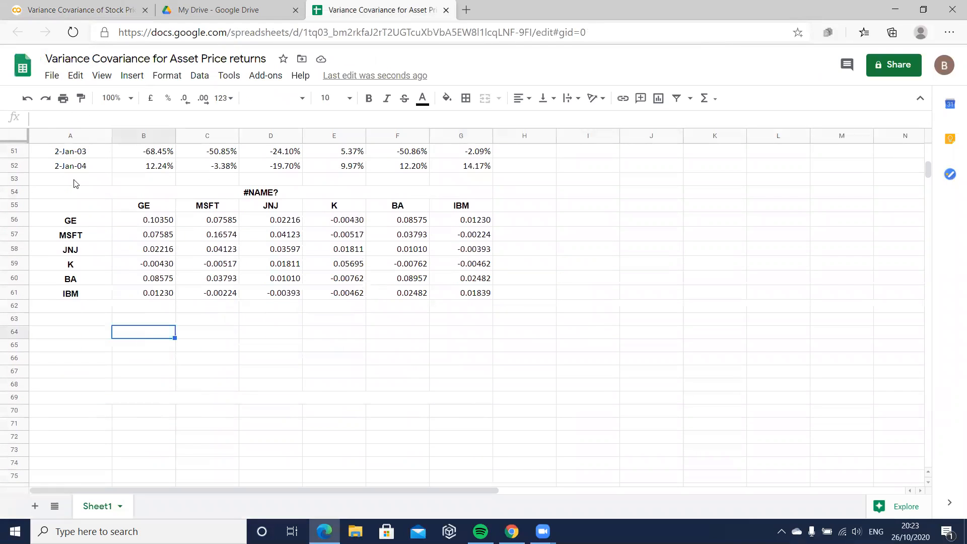
{"action": "left_click", "coordinate": [75, 75]}
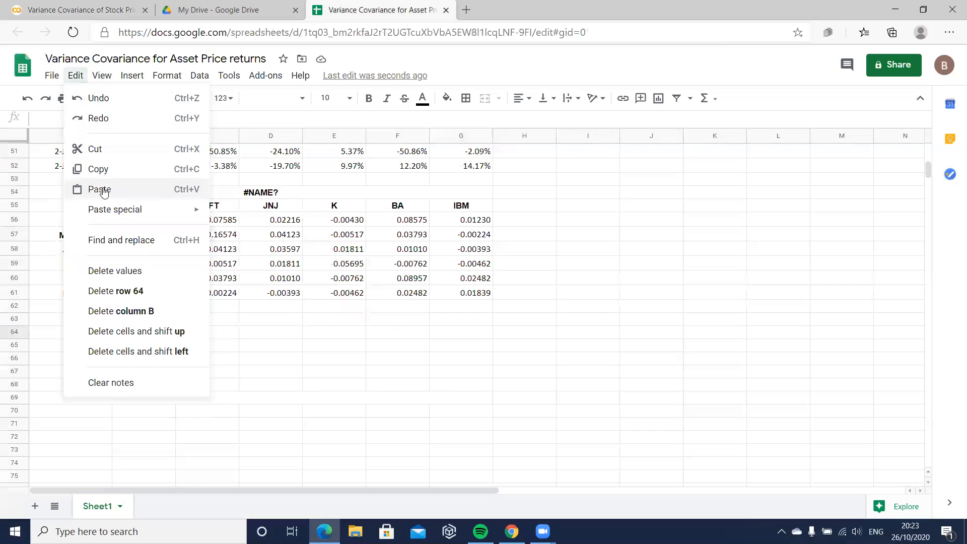
{"action": "left_click", "coordinate": [99, 190]}
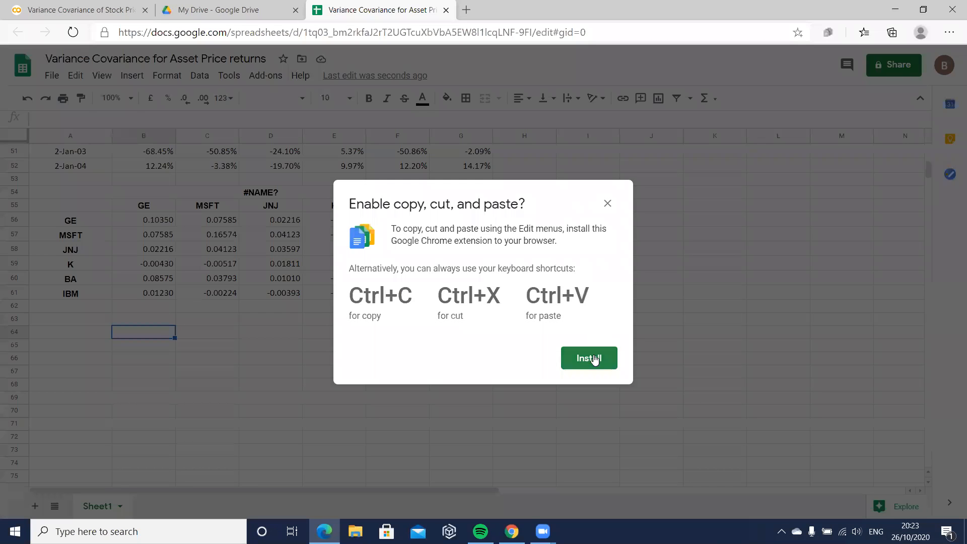
{"action": "left_click", "coordinate": [607, 203]}
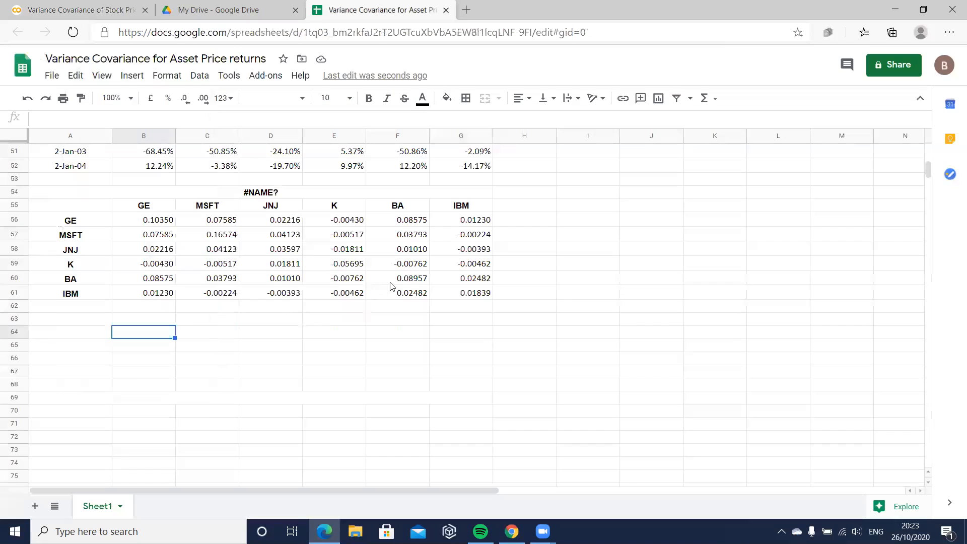
{"action": "key", "text": "ctrl+v"}
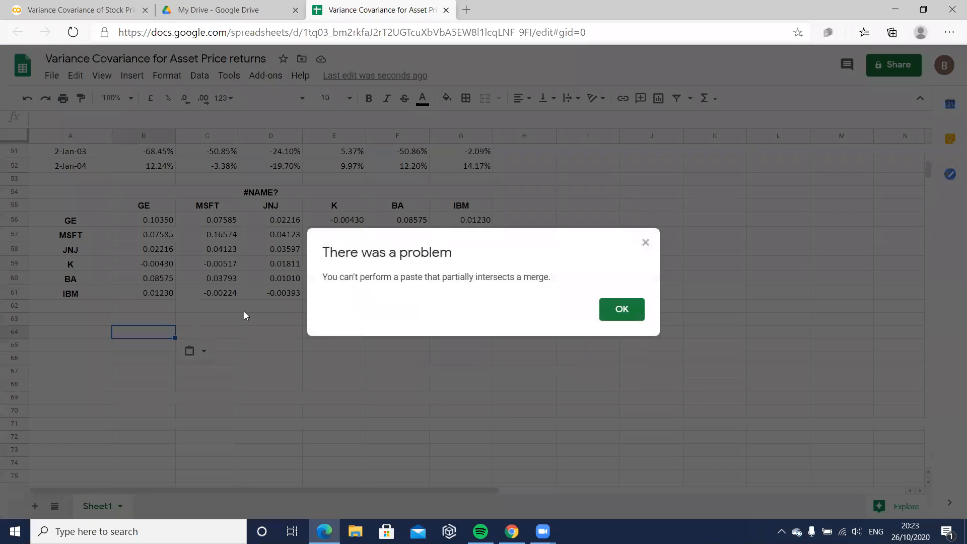
{"action": "mouse_move", "coordinate": [621, 308]}
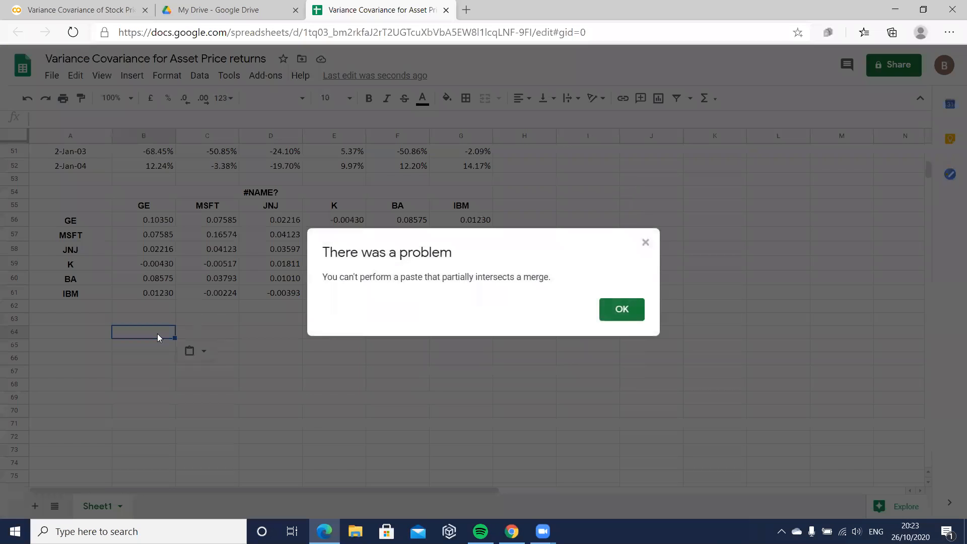
{"action": "left_click", "coordinate": [621, 308]}
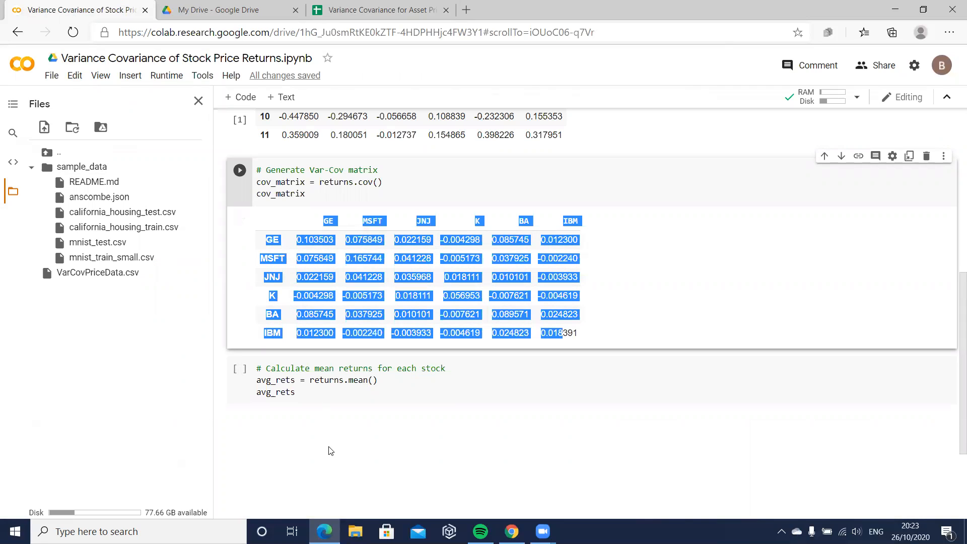
{"action": "mouse_move", "coordinate": [339, 435]}
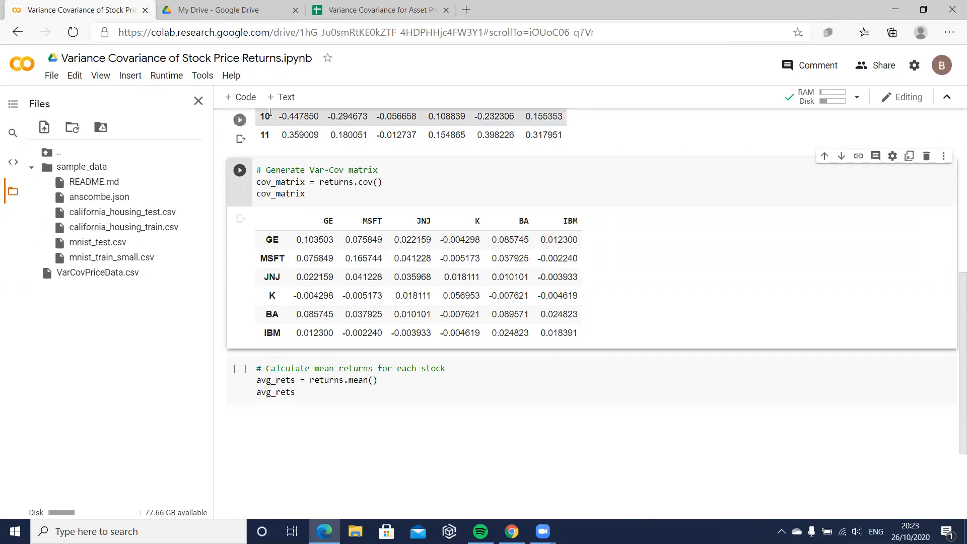
{"action": "left_click", "coordinate": [376, 10]}
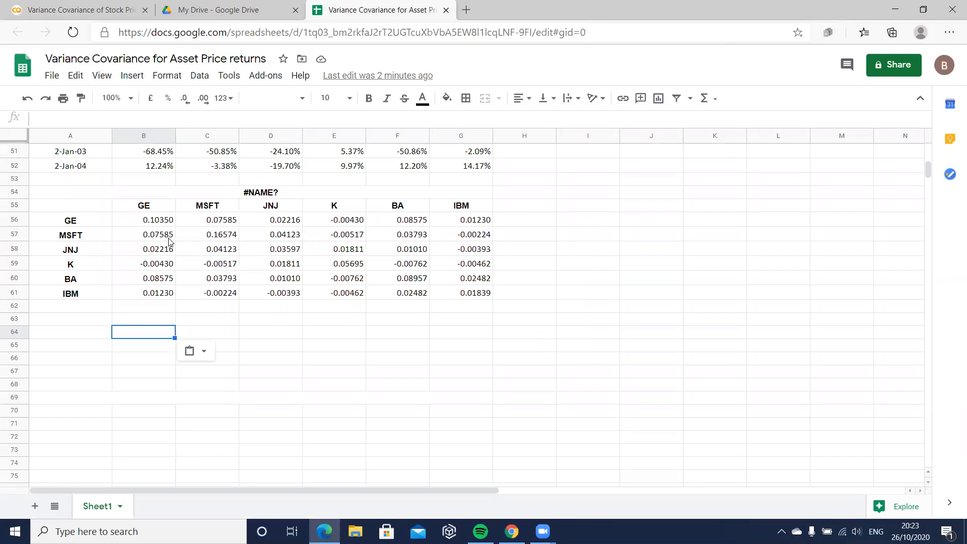
{"action": "left_click", "coordinate": [74, 10]}
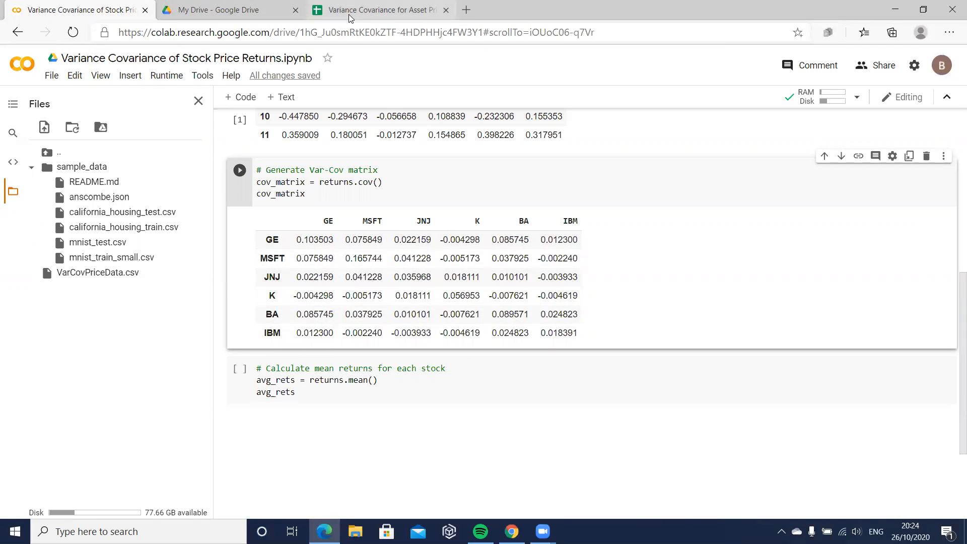
{"action": "left_click", "coordinate": [379, 10]}
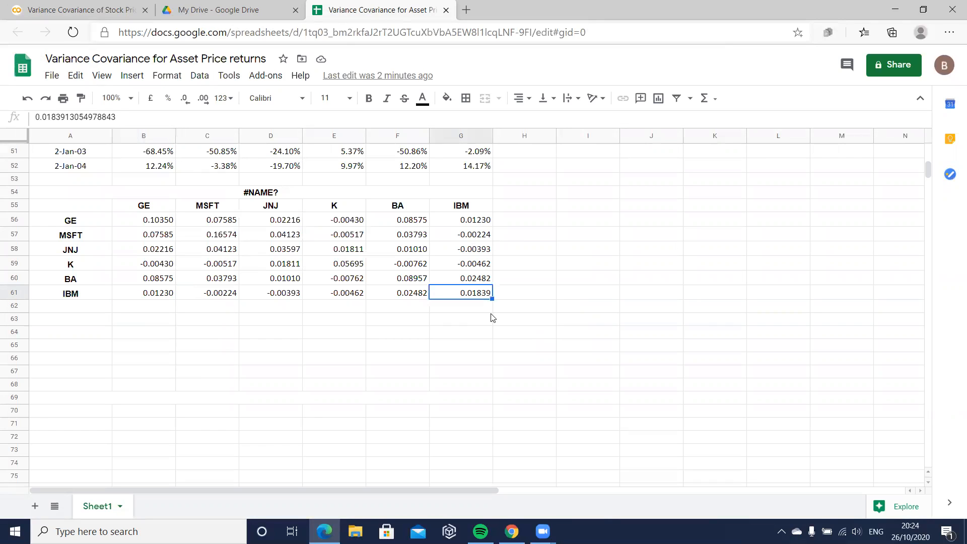
{"action": "mouse_move", "coordinate": [477, 299]}
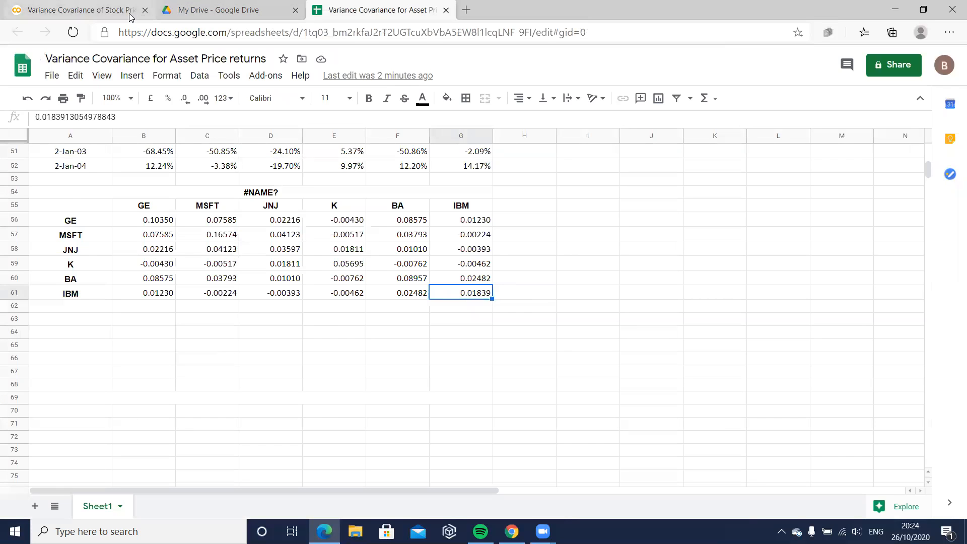
{"action": "left_click", "coordinate": [74, 10]}
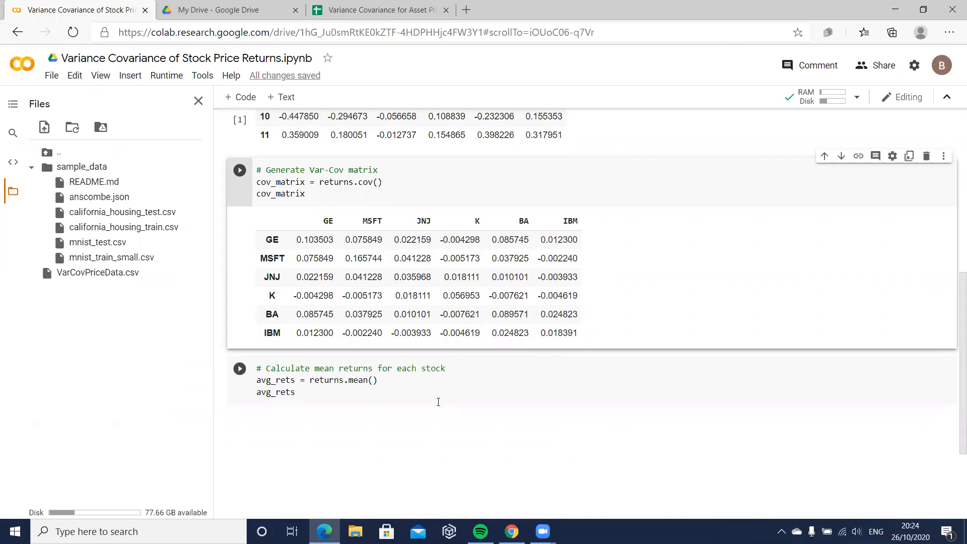
{"action": "mouse_move", "coordinate": [240, 368]}
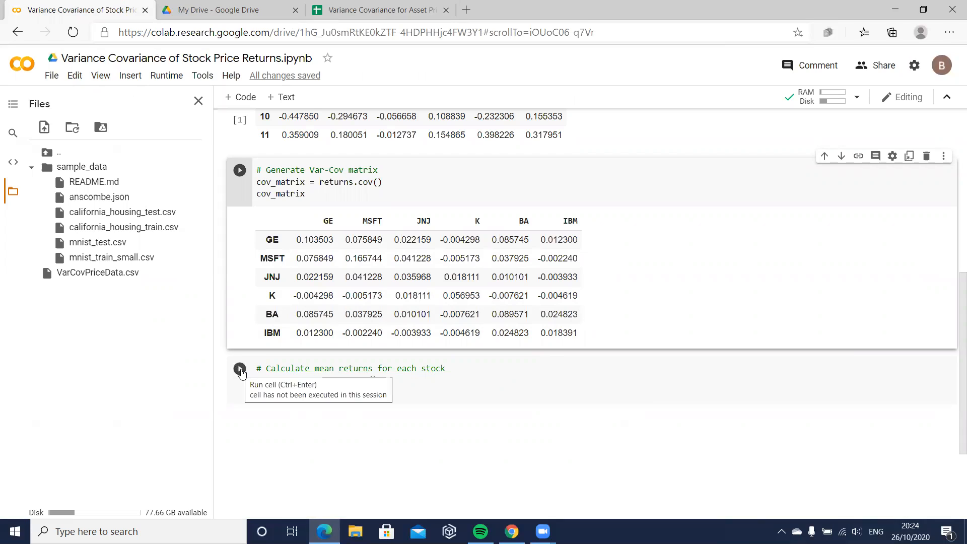
- Run the mean-returns cell (GE 0.236608 through IBM 0.176260) and bring up the spreadsheet
{"action": "left_click", "coordinate": [240, 369]}
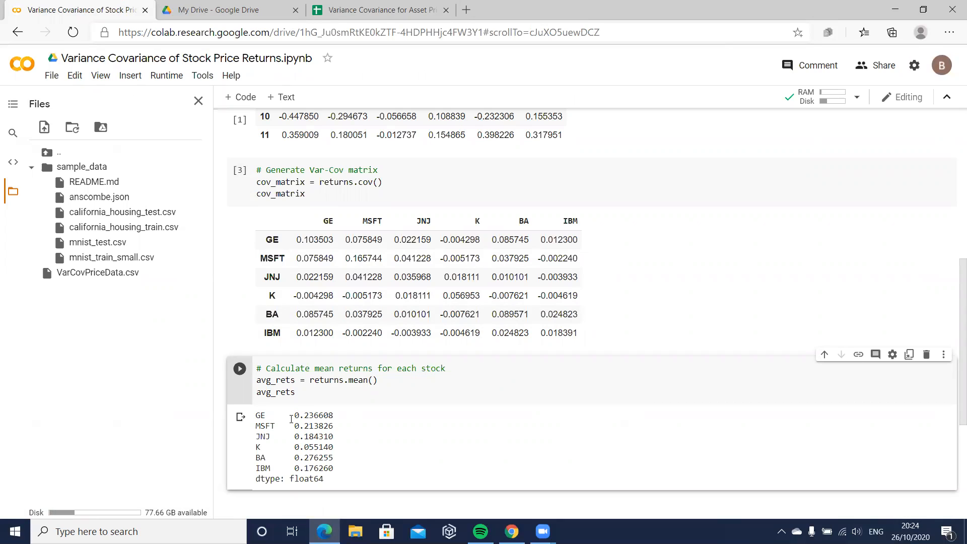
{"action": "mouse_move", "coordinate": [308, 427]}
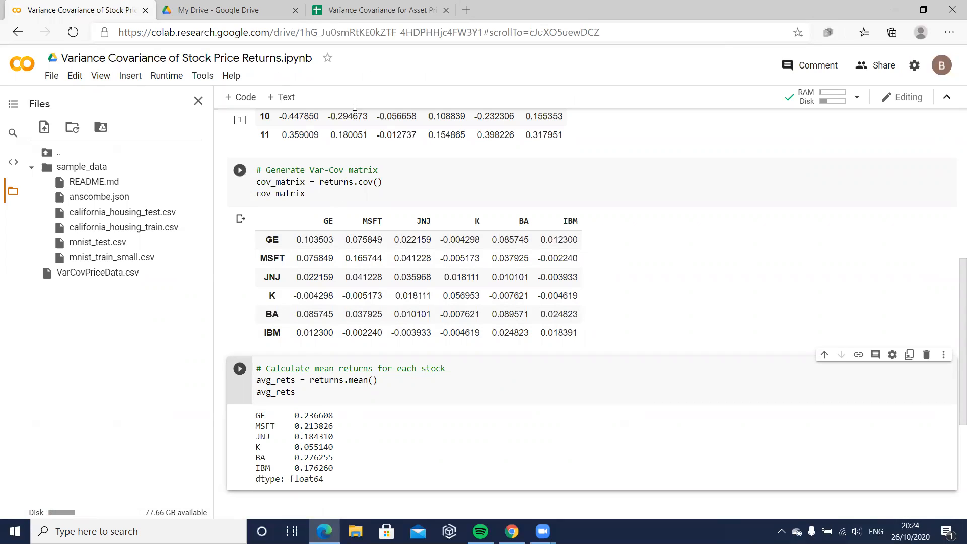
{"action": "left_click", "coordinate": [381, 10]}
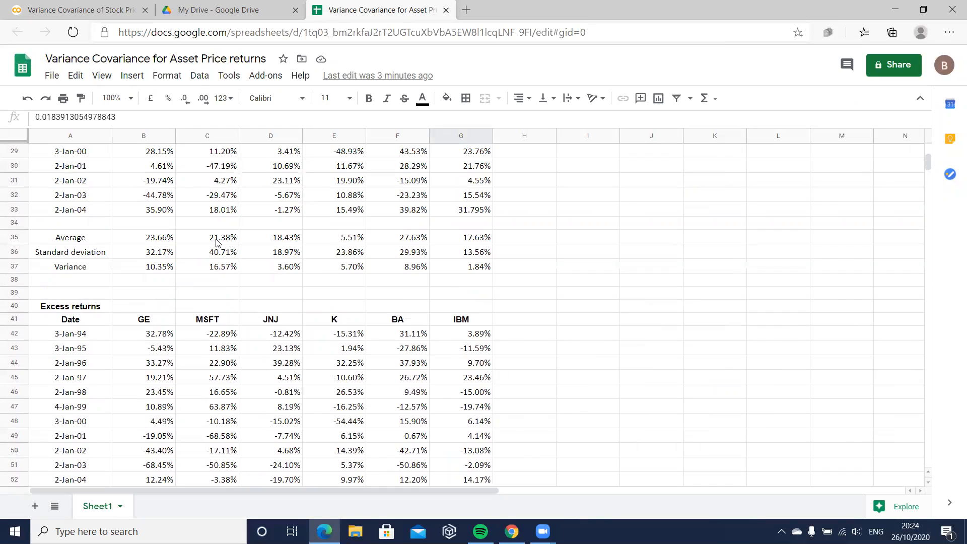
{"action": "mouse_move", "coordinate": [283, 244]}
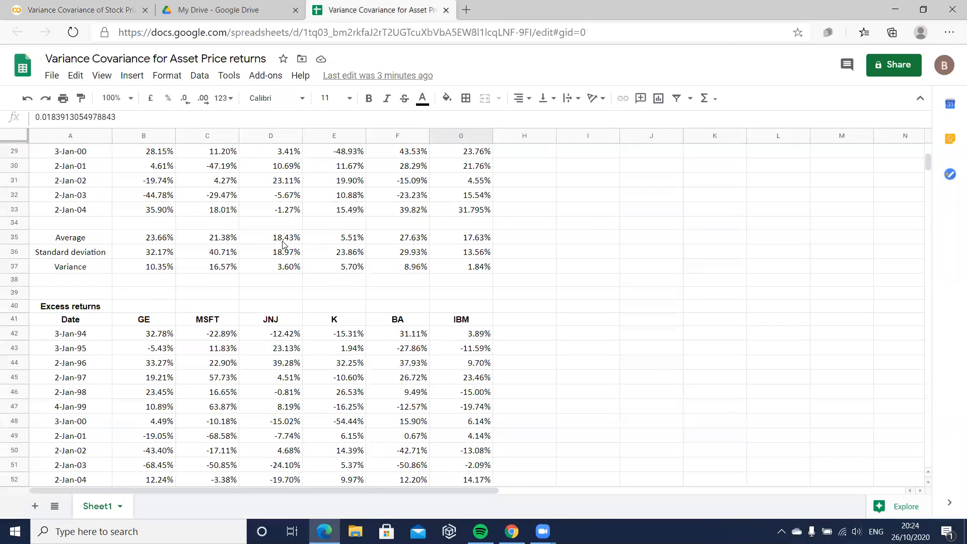
- Confirm the GE average formula =average(B23:B33) gives 23.66%, then return to Colab
{"action": "double_click", "coordinate": [143, 238]}
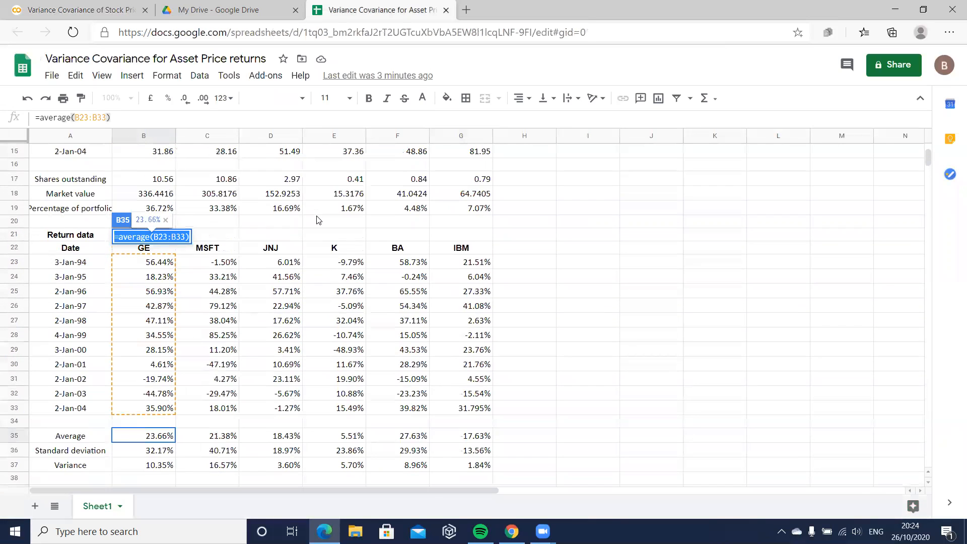
{"action": "scroll", "scroll_direction": "down", "scroll_amount": 3}
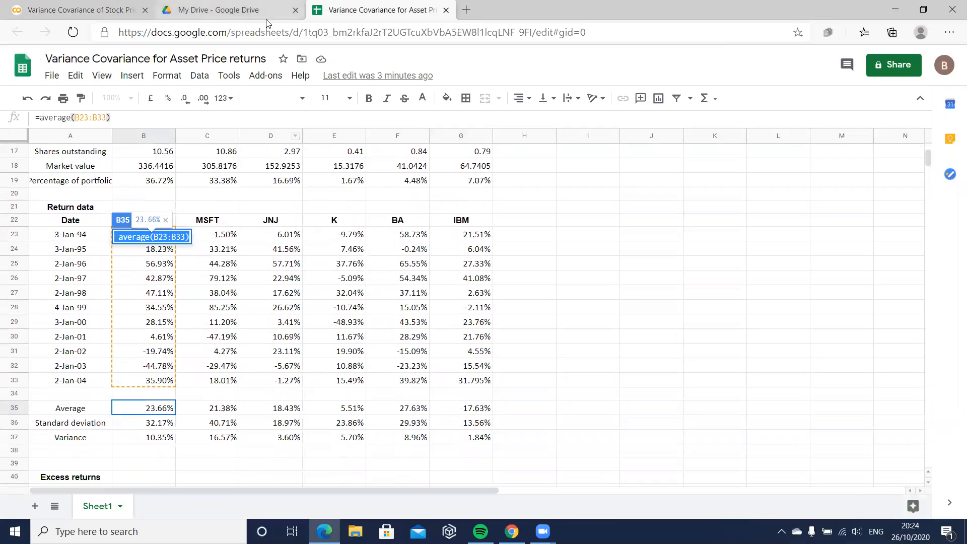
{"action": "left_click", "coordinate": [80, 9]}
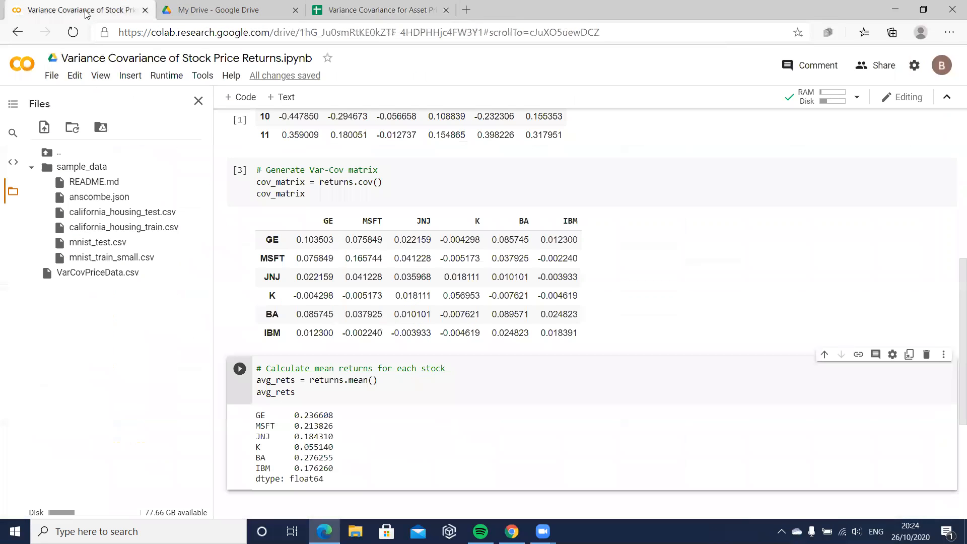